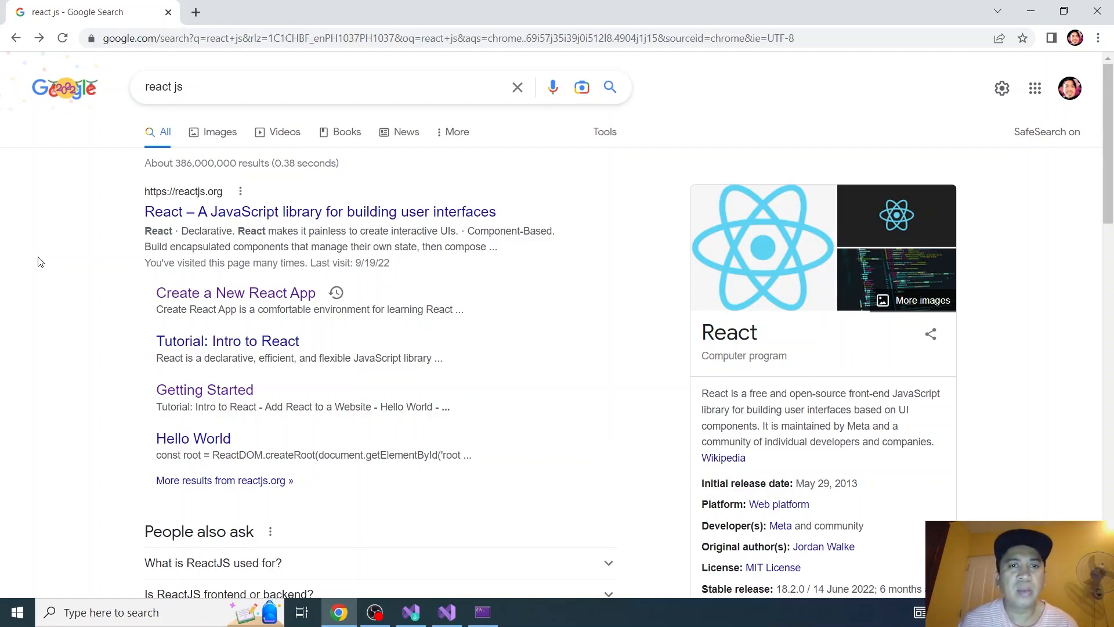
{"action": "mouse_move", "coordinate": [120, 368]}
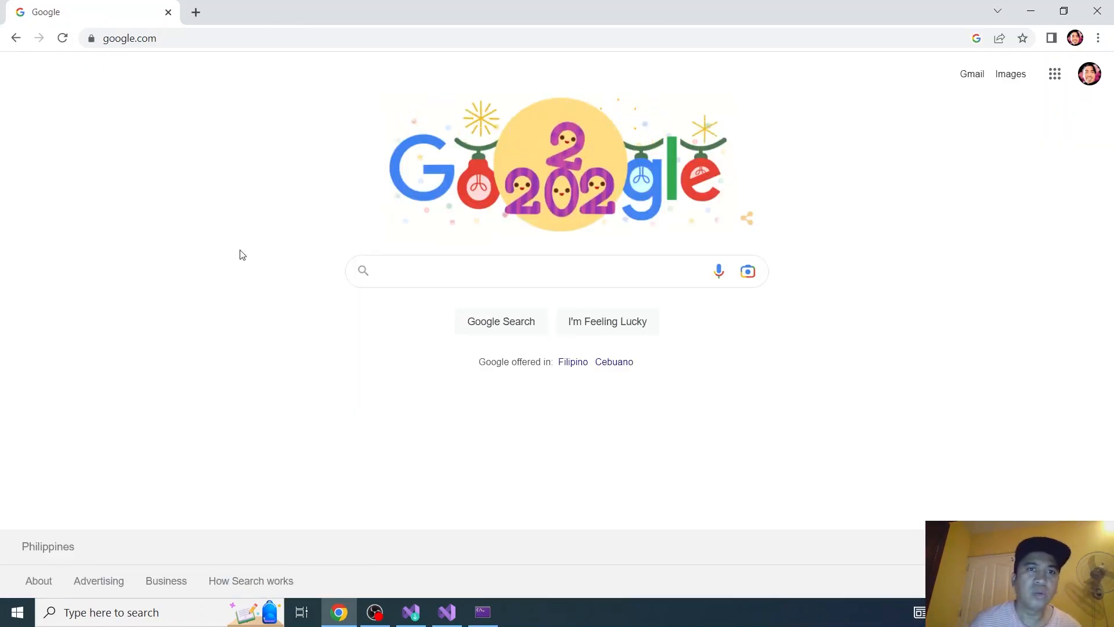
Step: Search Google for 'node js'
{"action": "left_click", "coordinate": [498, 270]}
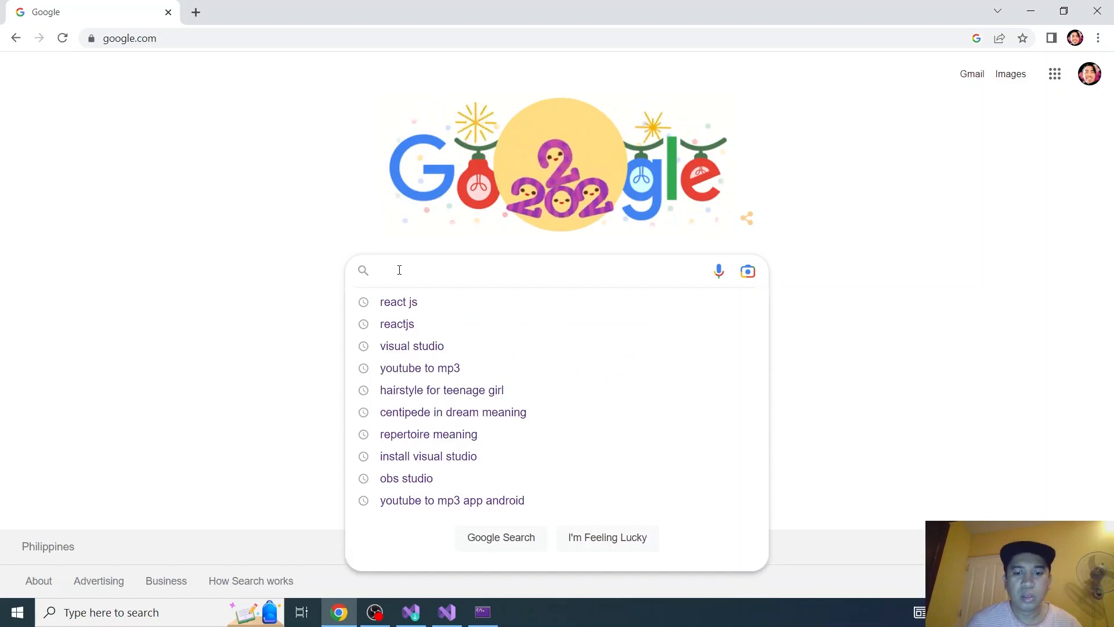
{"action": "type", "text": "node js"}
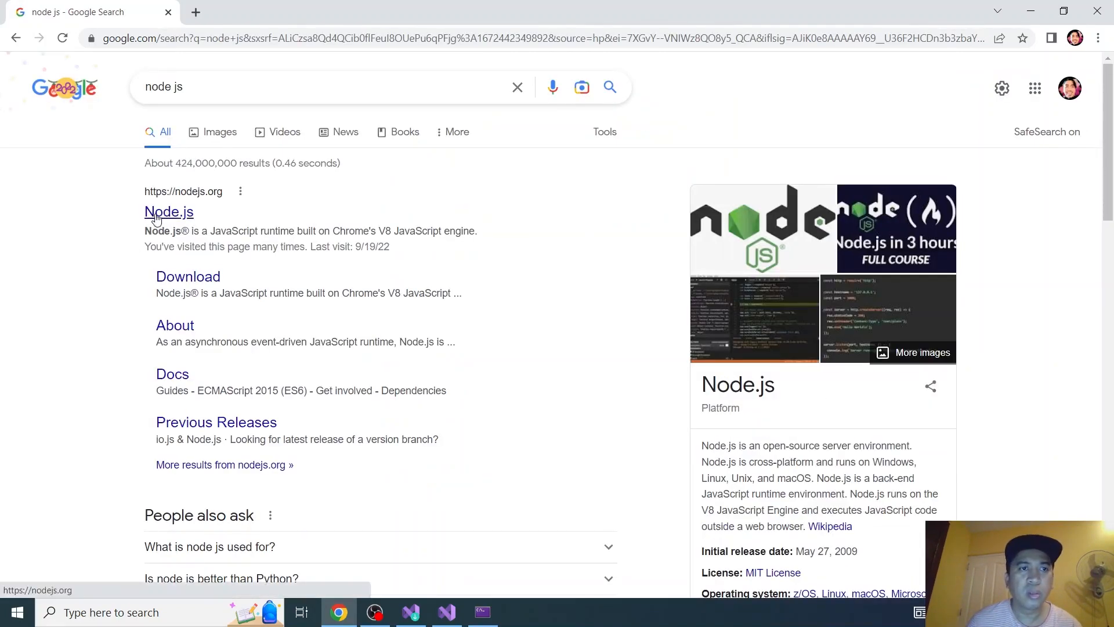
Step: Open nodejs.org from the results and download the 18.12.1 LTS Windows installer
{"action": "left_click", "coordinate": [169, 212]}
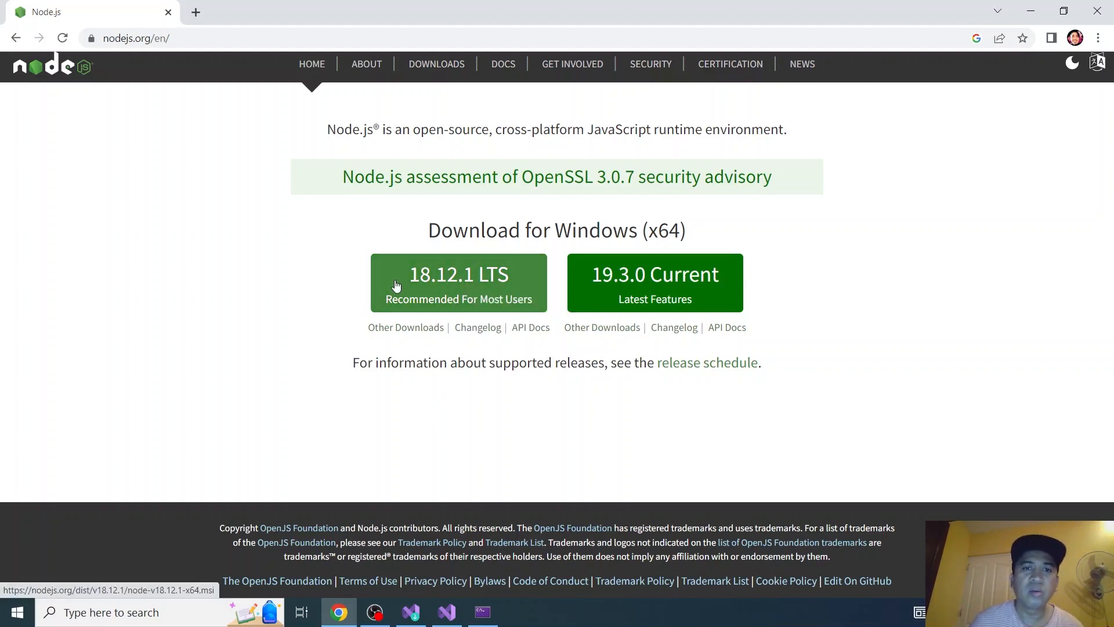
{"action": "mouse_move", "coordinate": [263, 306]}
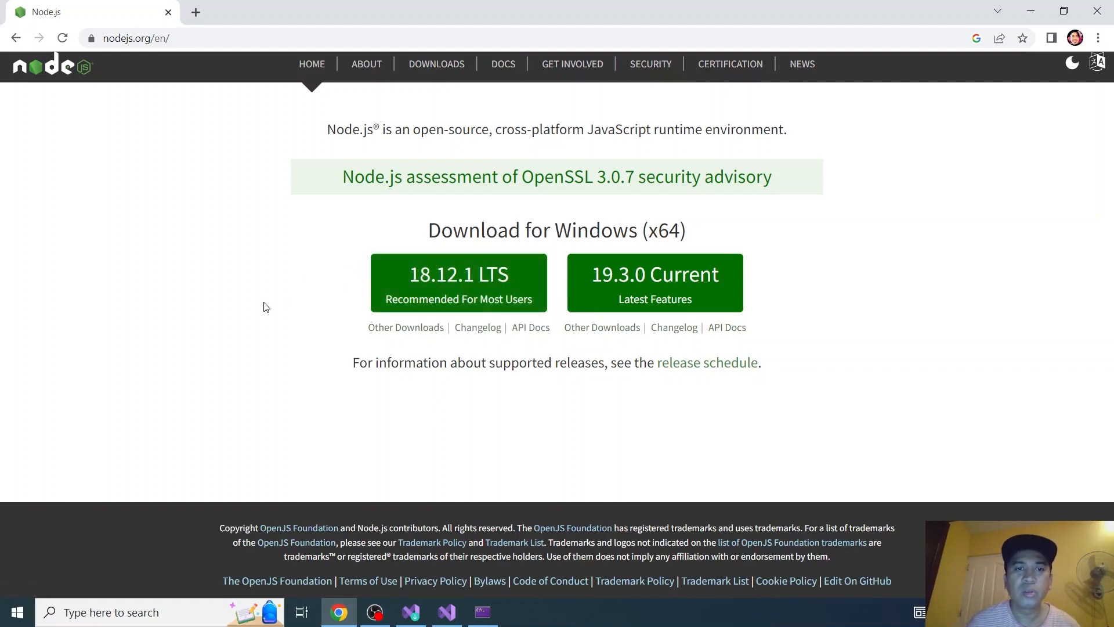
{"action": "mouse_move", "coordinate": [291, 321]}
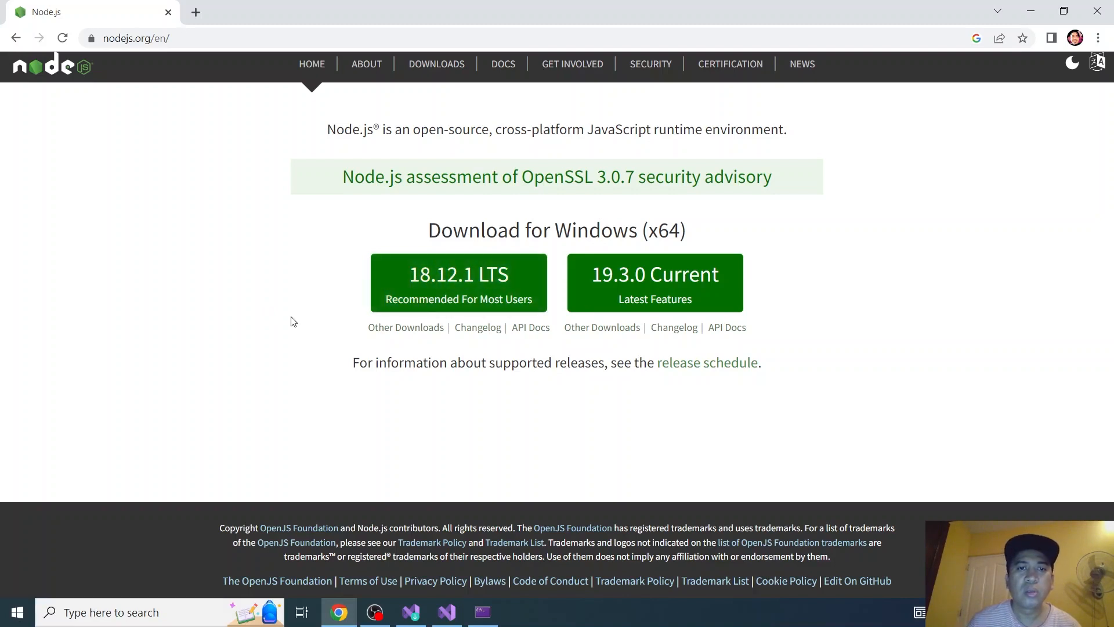
{"action": "mouse_move", "coordinate": [459, 291]}
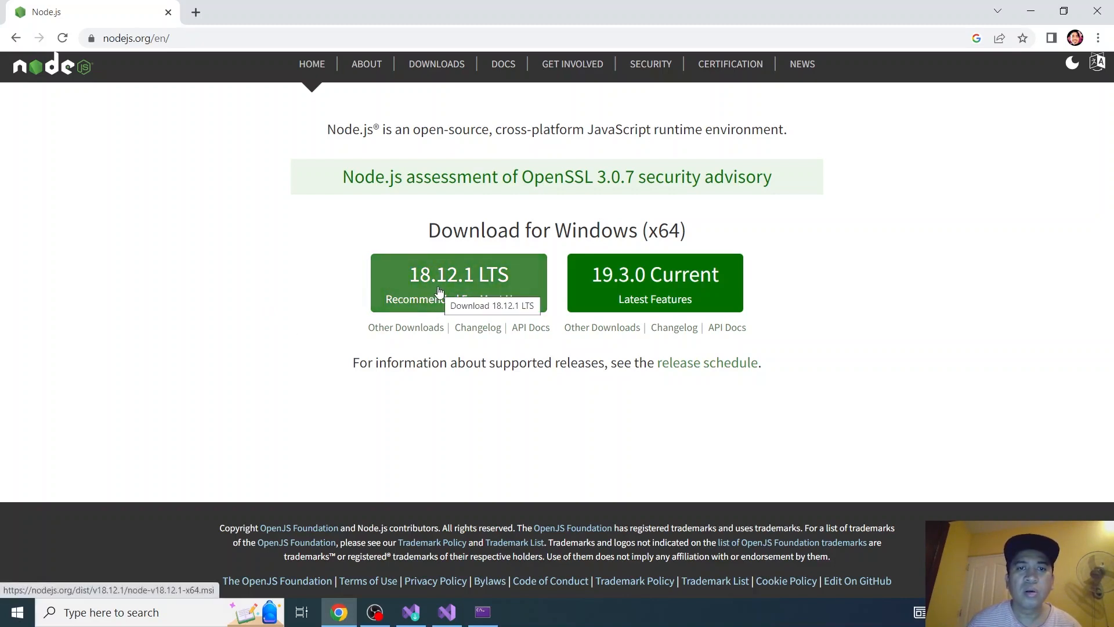
{"action": "mouse_move", "coordinate": [348, 305]}
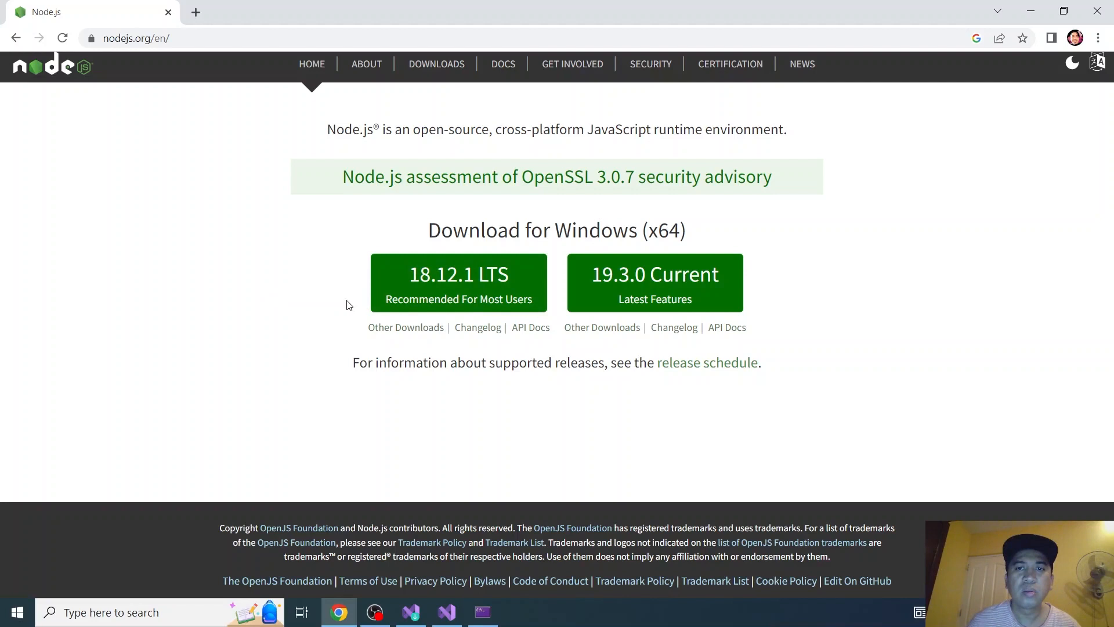
{"action": "mouse_move", "coordinate": [496, 292]}
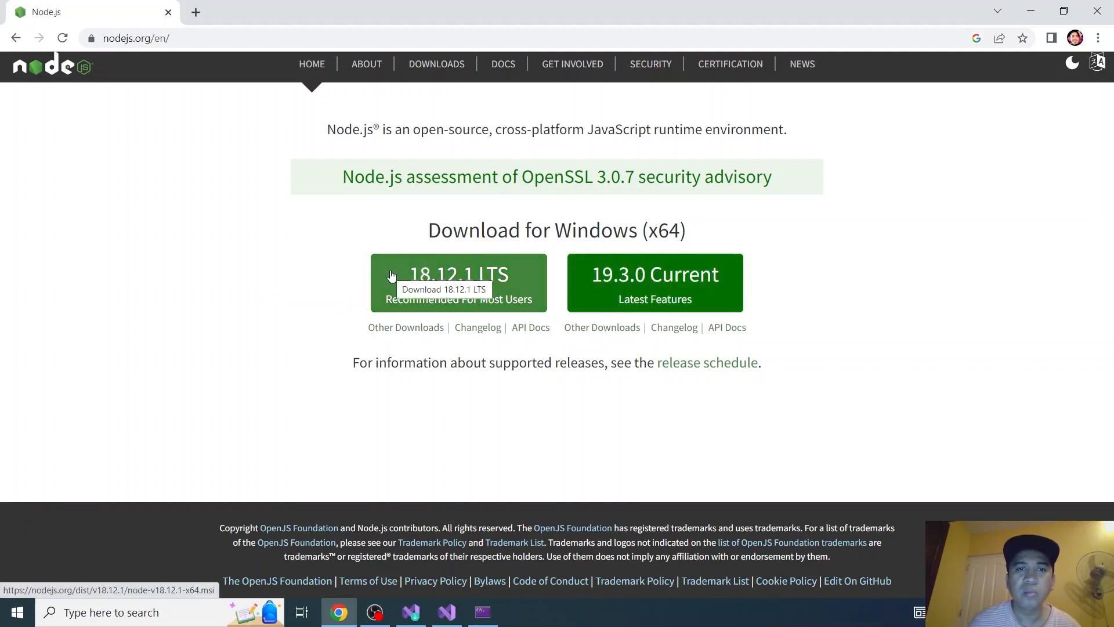
{"action": "mouse_move", "coordinate": [435, 285]}
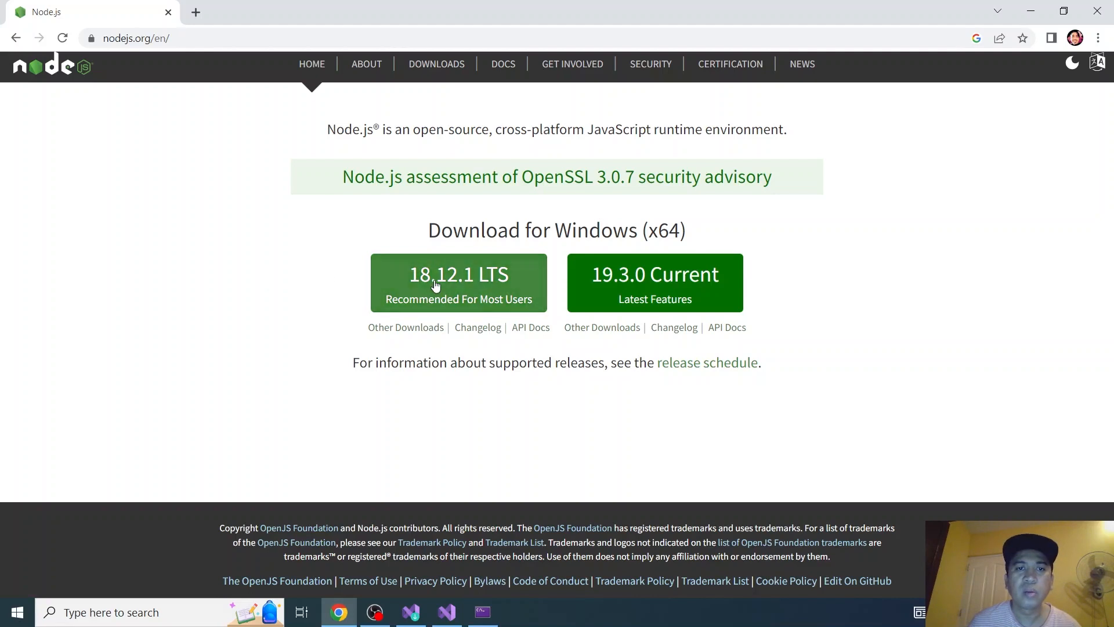
{"action": "mouse_move", "coordinate": [458, 282]}
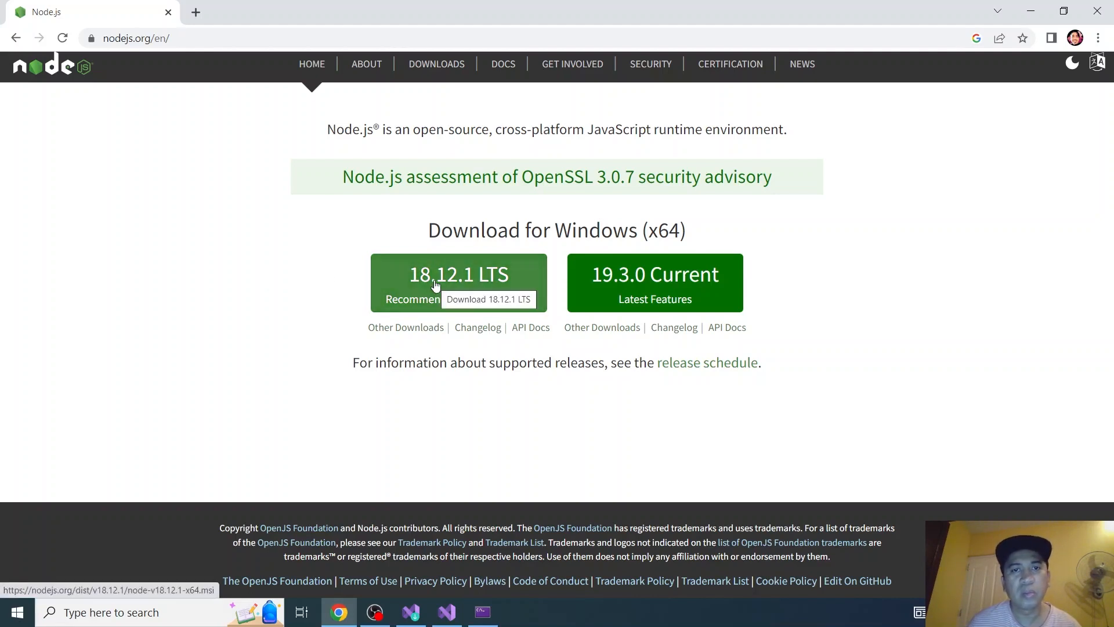
{"action": "left_click", "coordinate": [459, 282]}
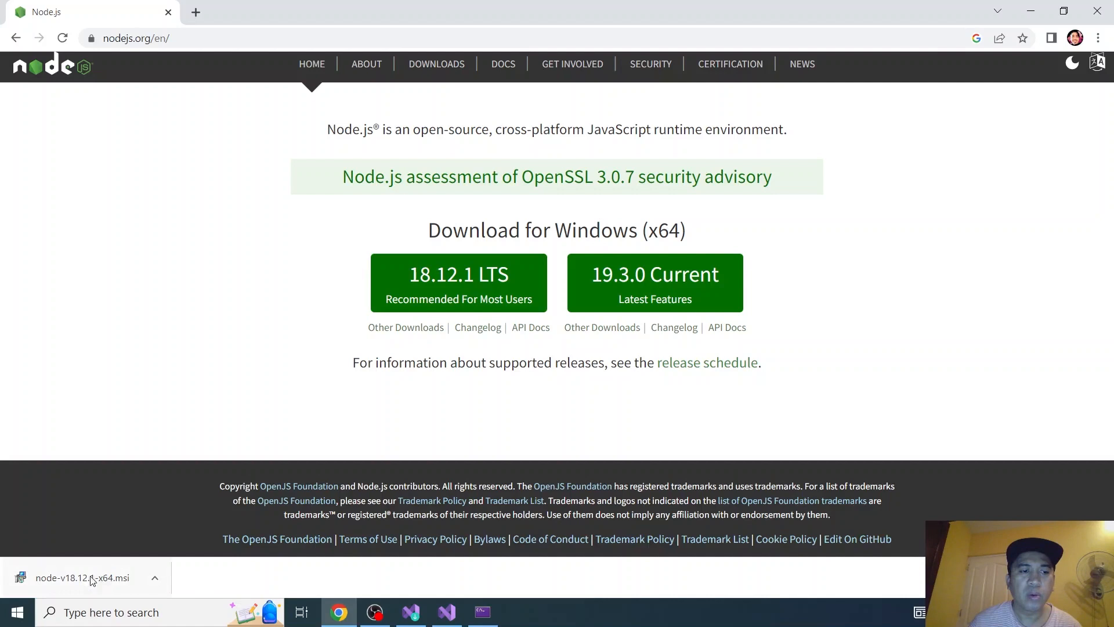
{"action": "mouse_move", "coordinate": [85, 578]}
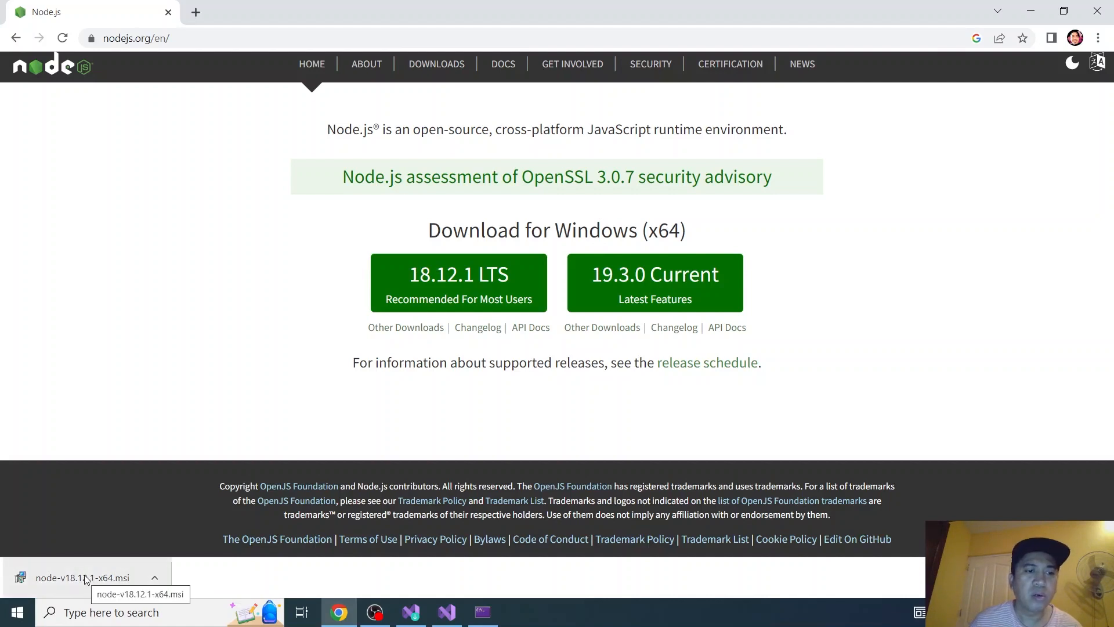
Step: Launch node-v18.12.1-x64.msi, accept the licence, and keep the default folder and features
{"action": "left_click", "coordinate": [85, 577]}
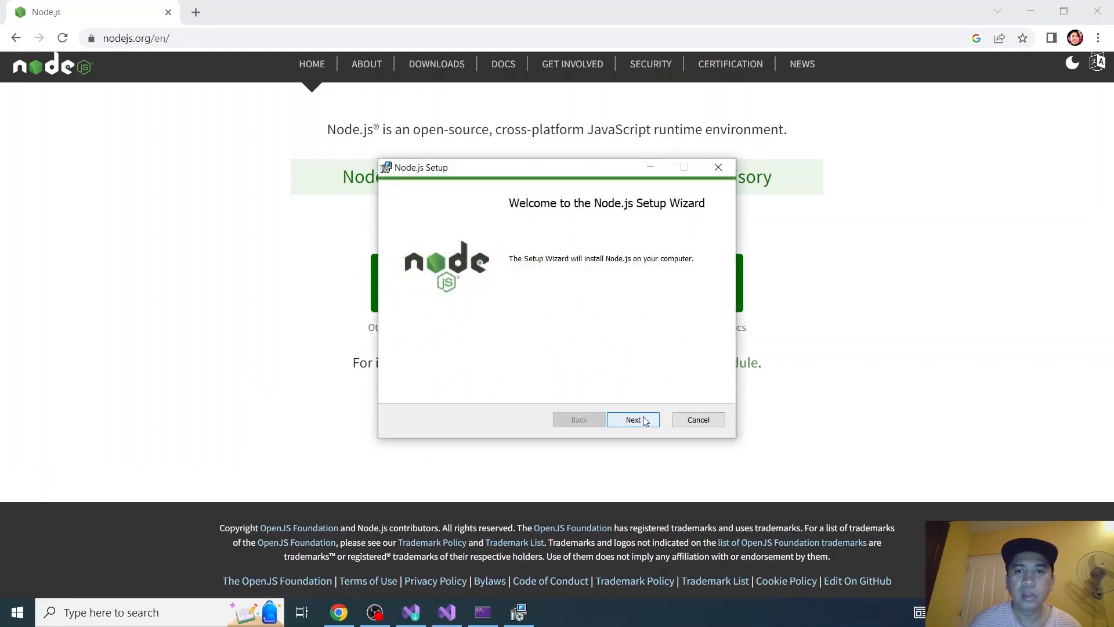
{"action": "left_click", "coordinate": [633, 419]}
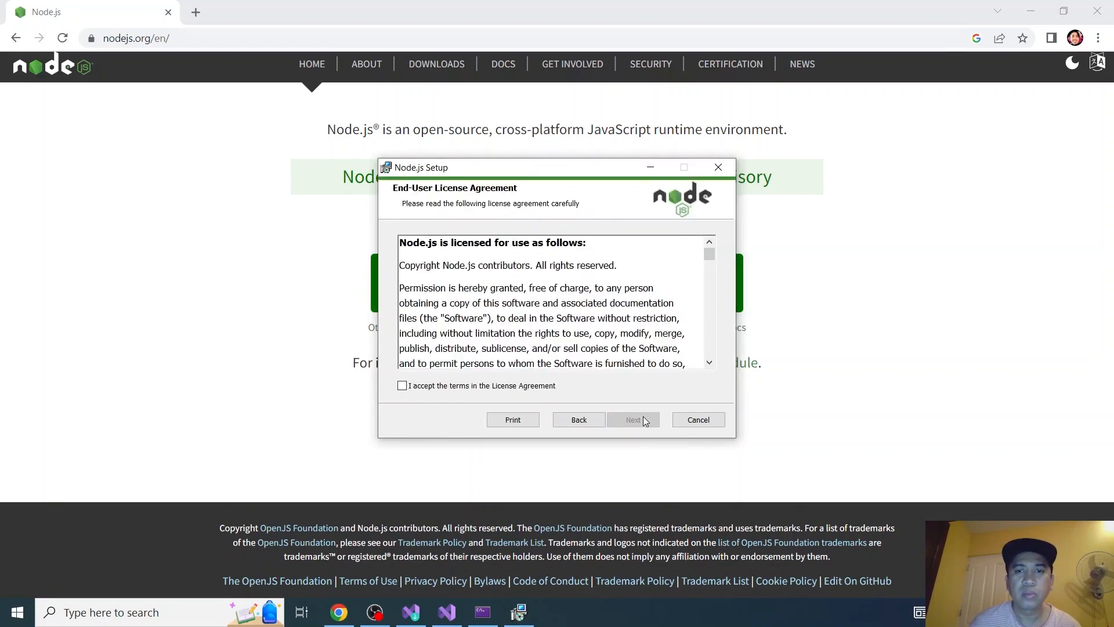
{"action": "left_click", "coordinate": [402, 385]}
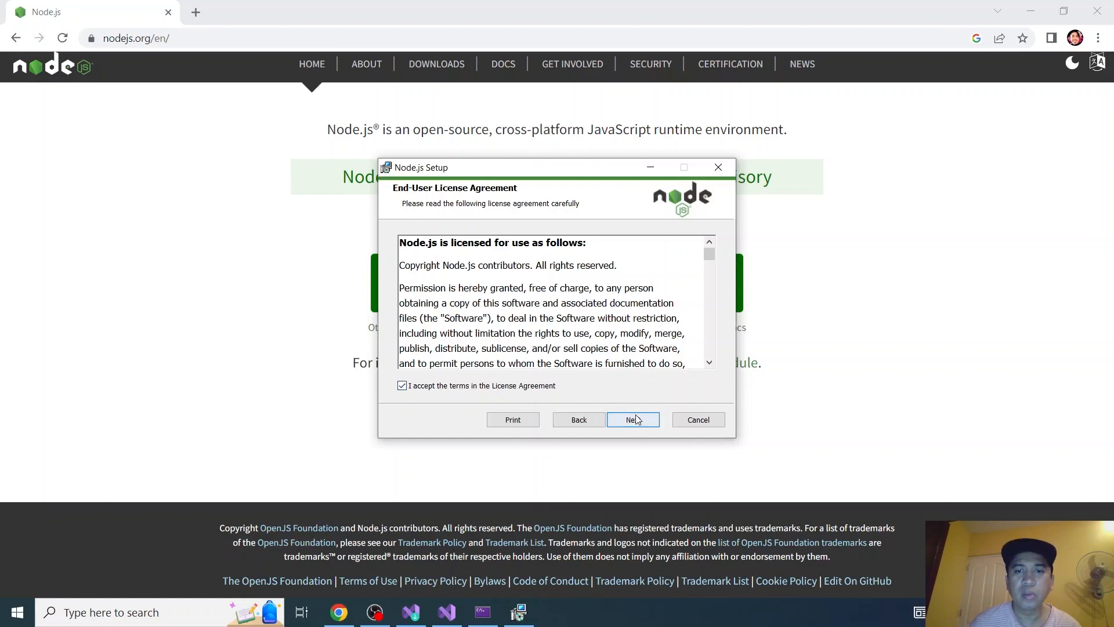
{"action": "left_click", "coordinate": [632, 419]}
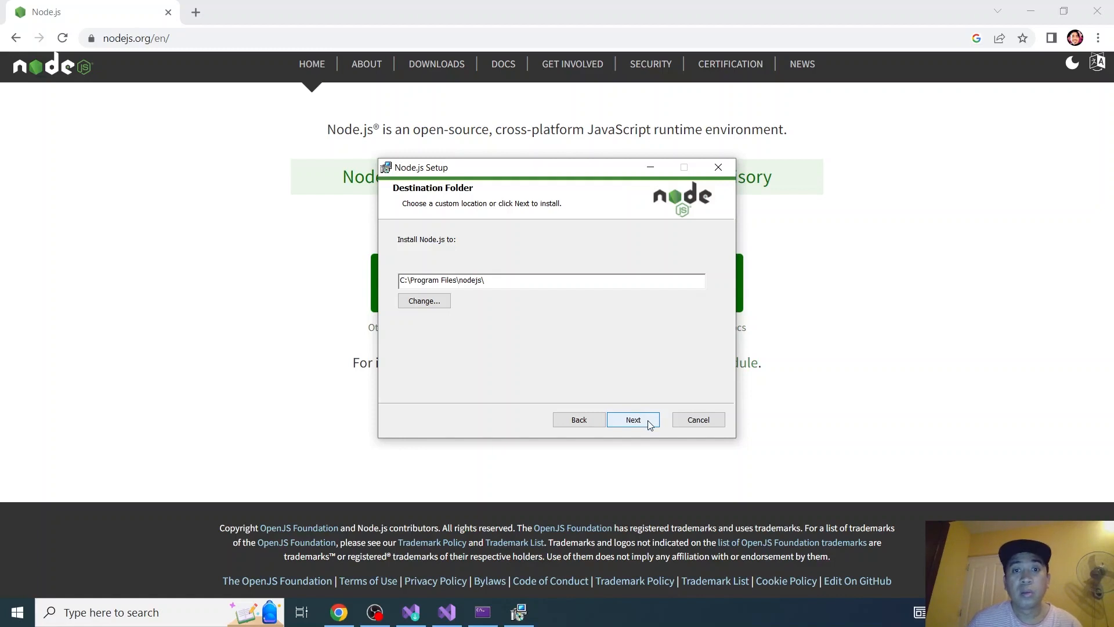
{"action": "left_click", "coordinate": [632, 419]}
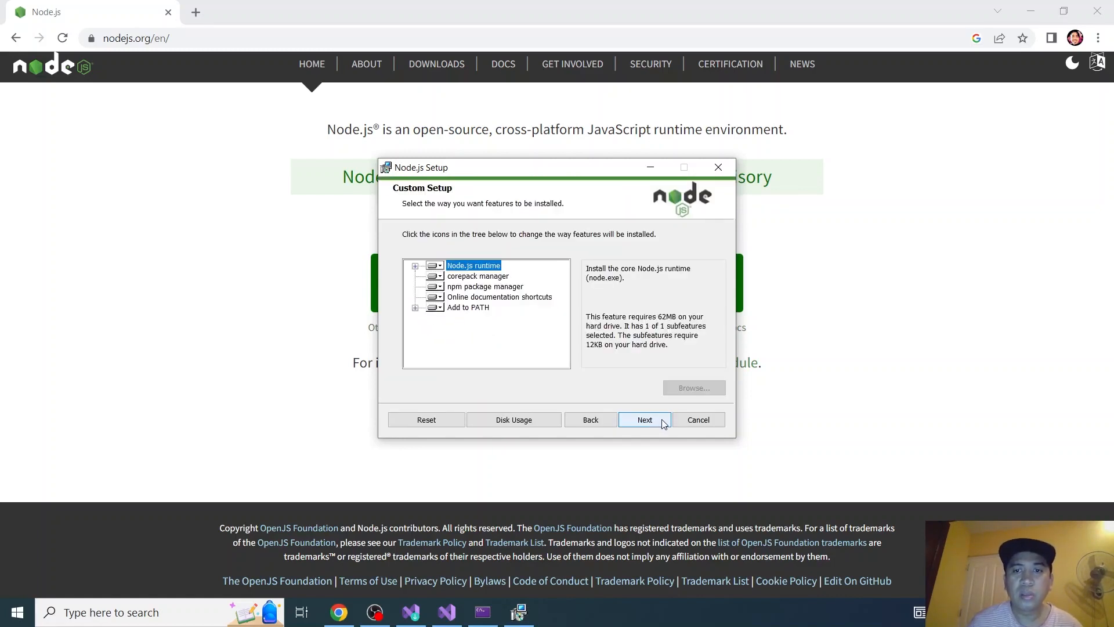
{"action": "left_click", "coordinate": [645, 419]}
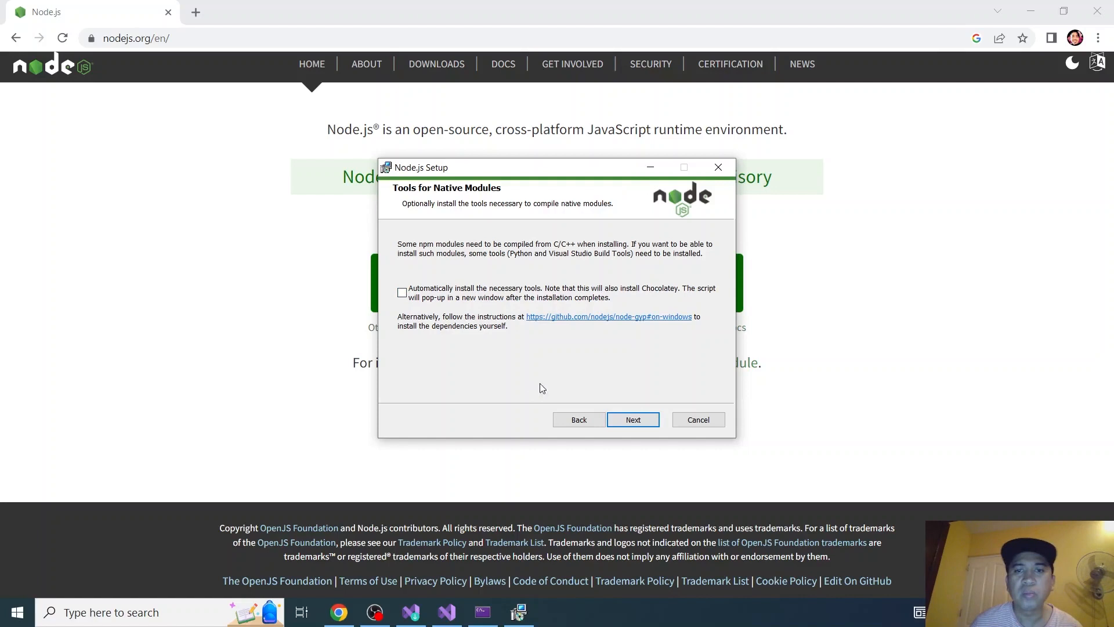
{"action": "mouse_move", "coordinate": [589, 384]}
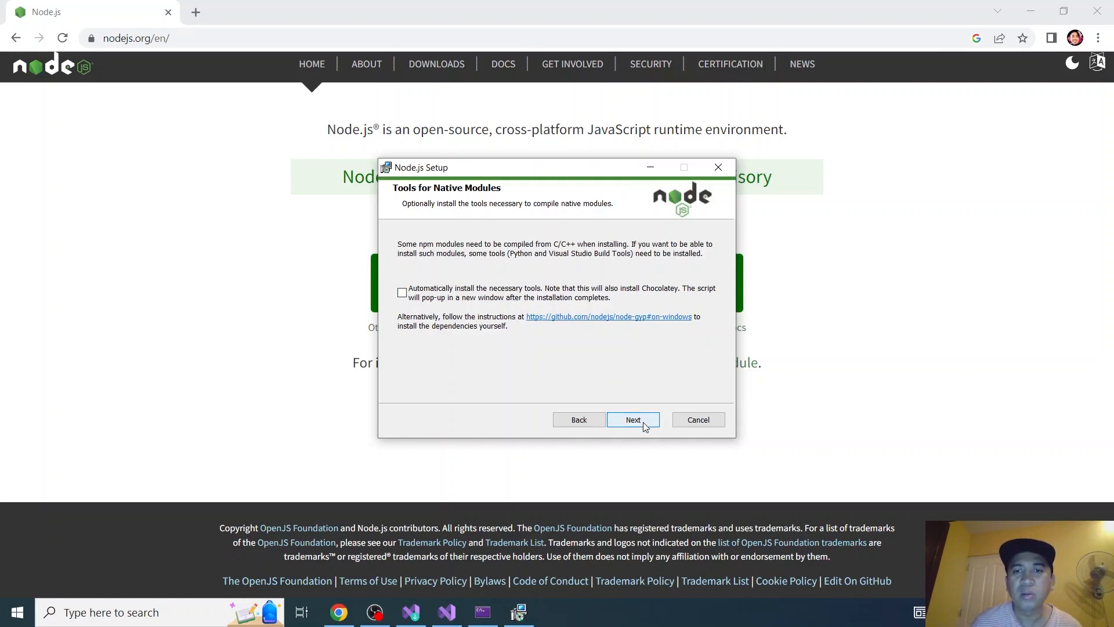
Step: Skip the native-module tools, install Node.js, and close the finished wizard
{"action": "left_click", "coordinate": [632, 419]}
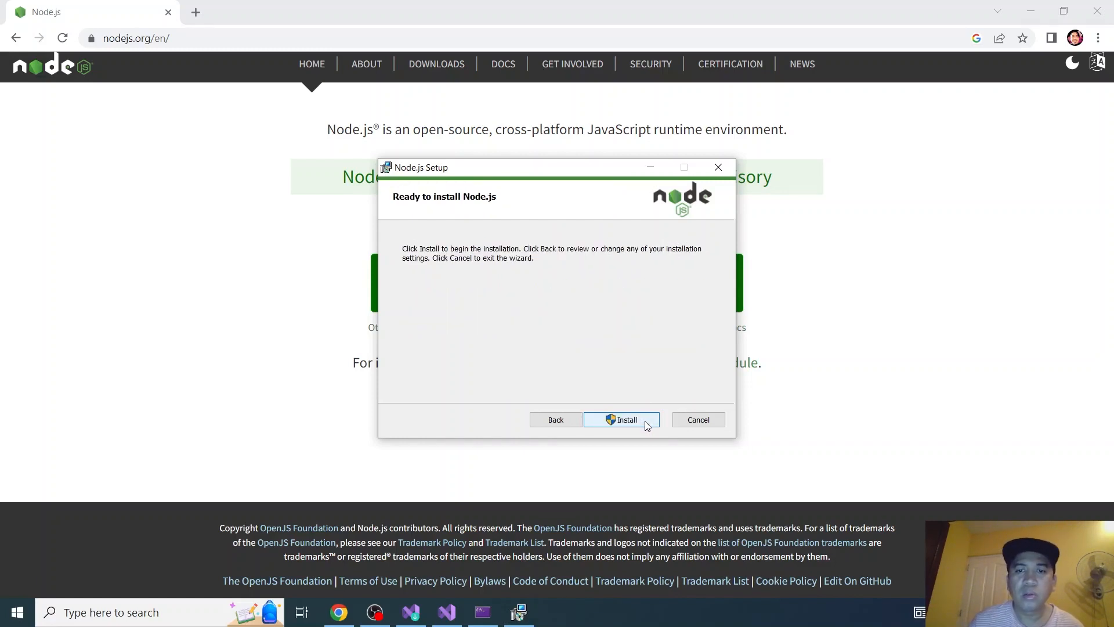
{"action": "left_click", "coordinate": [621, 419]}
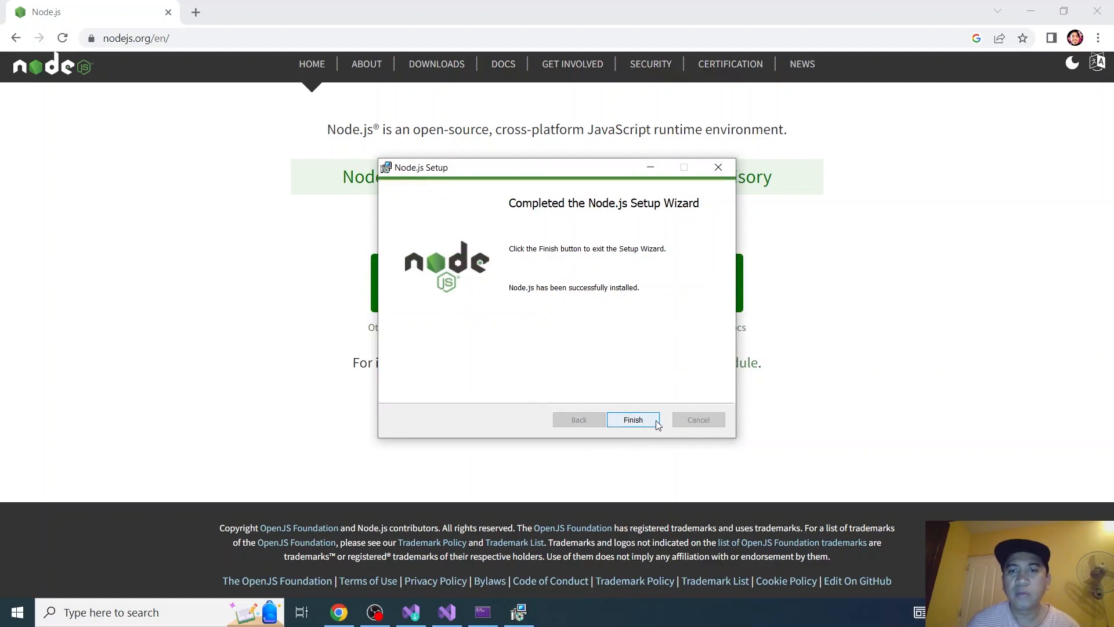
{"action": "left_click", "coordinate": [632, 419]}
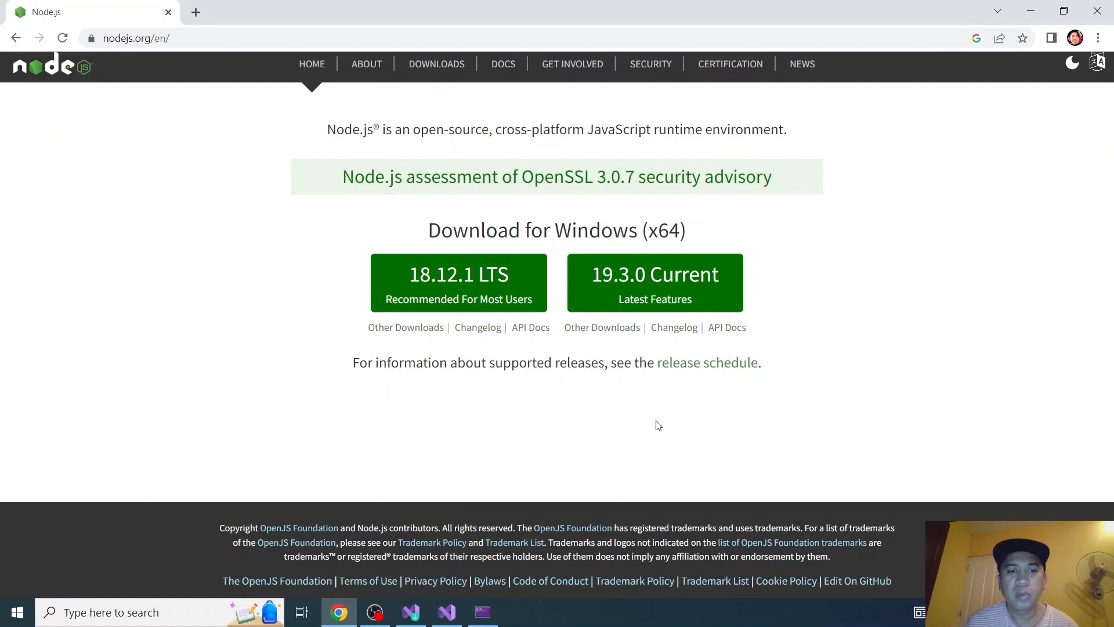
{"action": "mouse_move", "coordinate": [477, 437]}
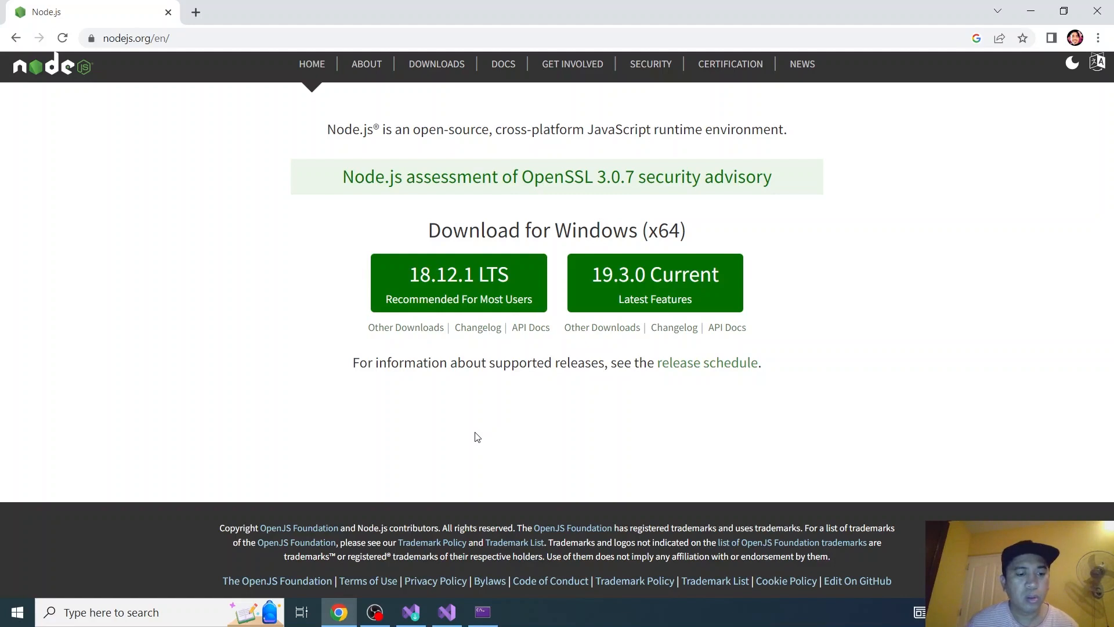
Step: Run cmd from the Win+R Run box to open a Command Prompt
{"action": "left_click", "coordinate": [17, 611]}
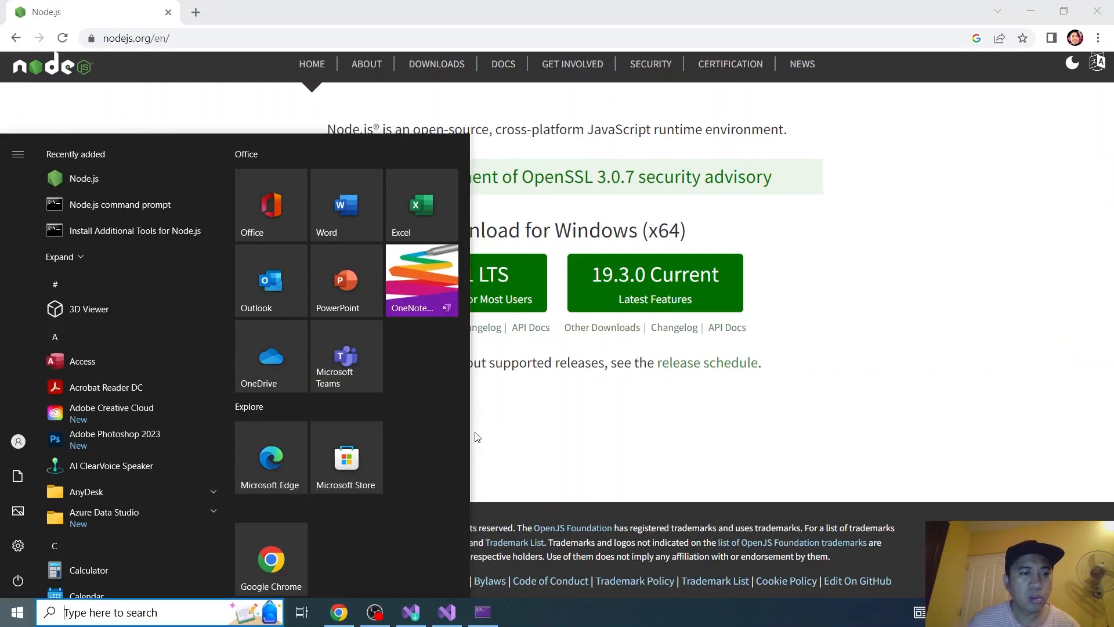
{"action": "mouse_move", "coordinate": [421, 277]}
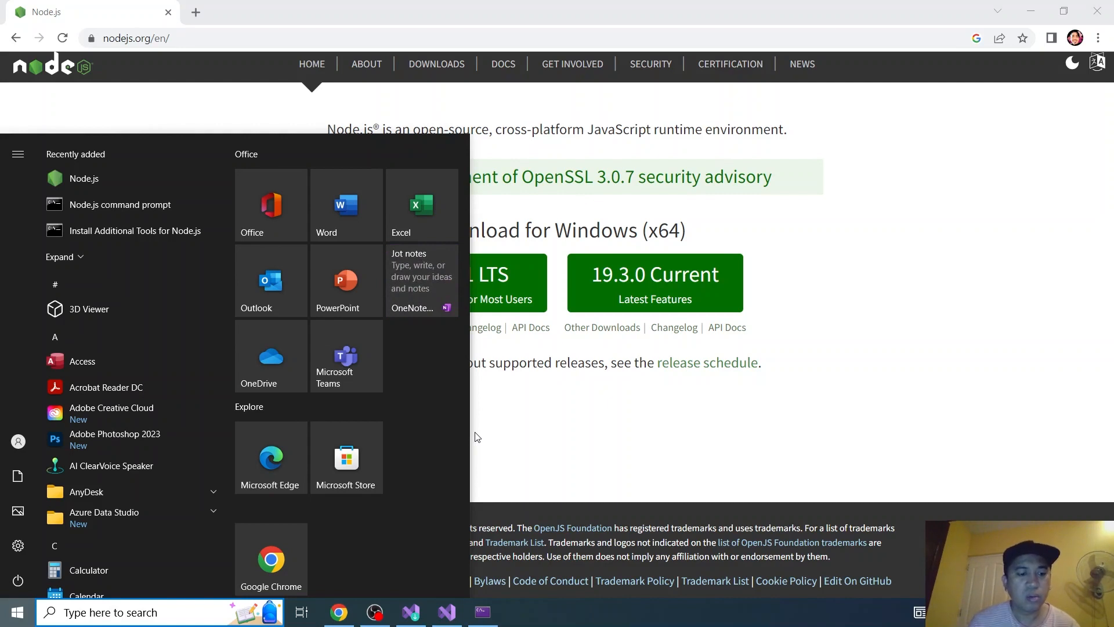
{"action": "key", "text": "Win+r"}
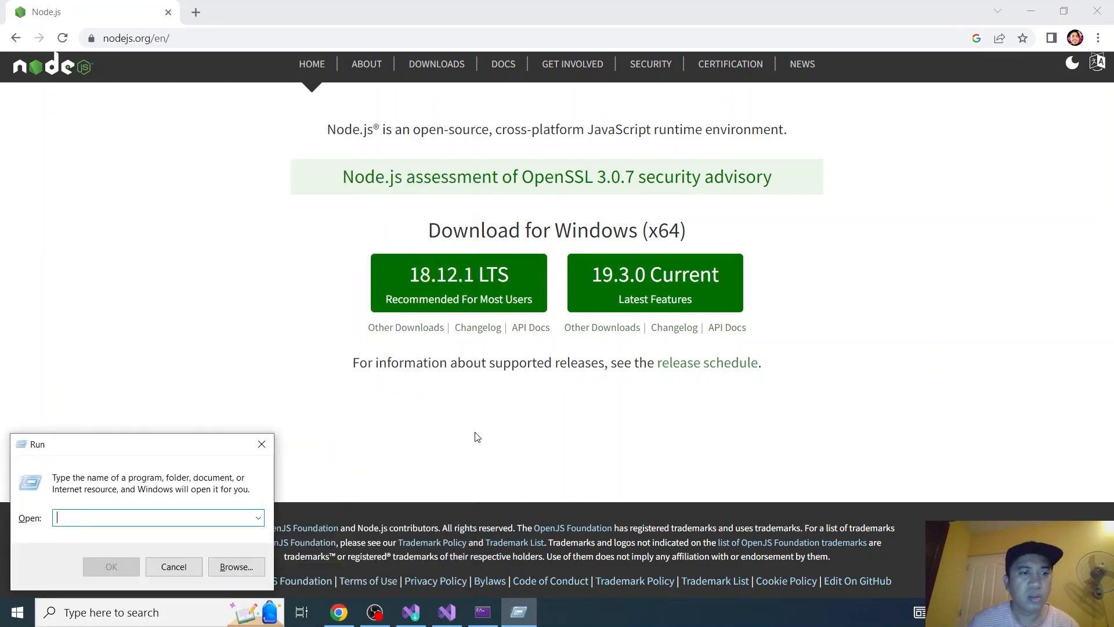
{"action": "type", "text": "c"}
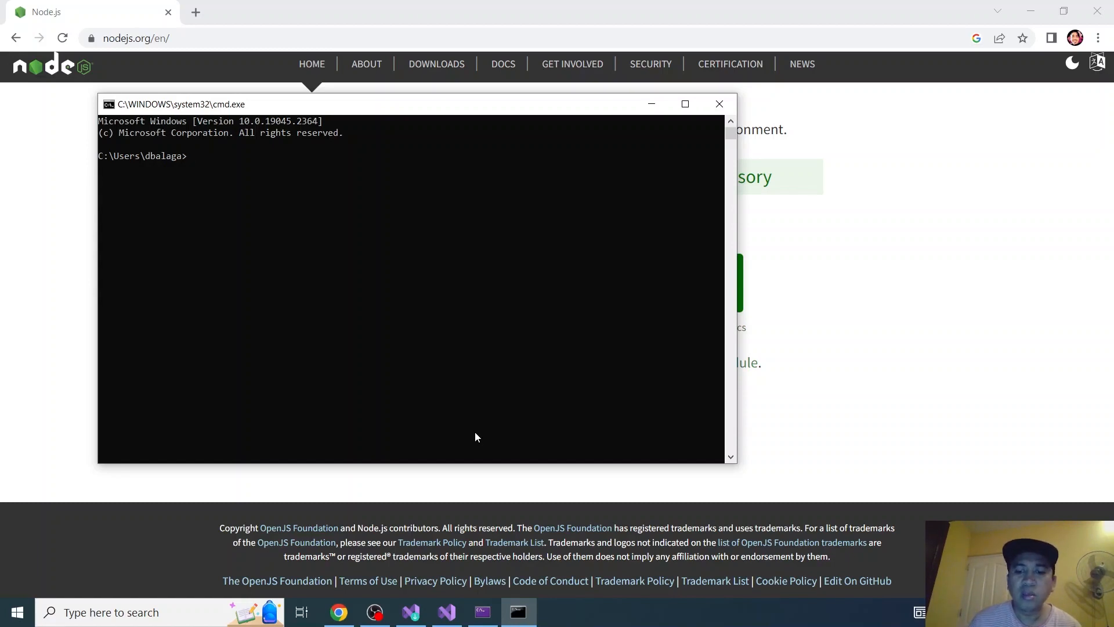
Step: Switch to drive D:, create the reactjs folder with md, and cd into it
{"action": "type", "text": "d:"}
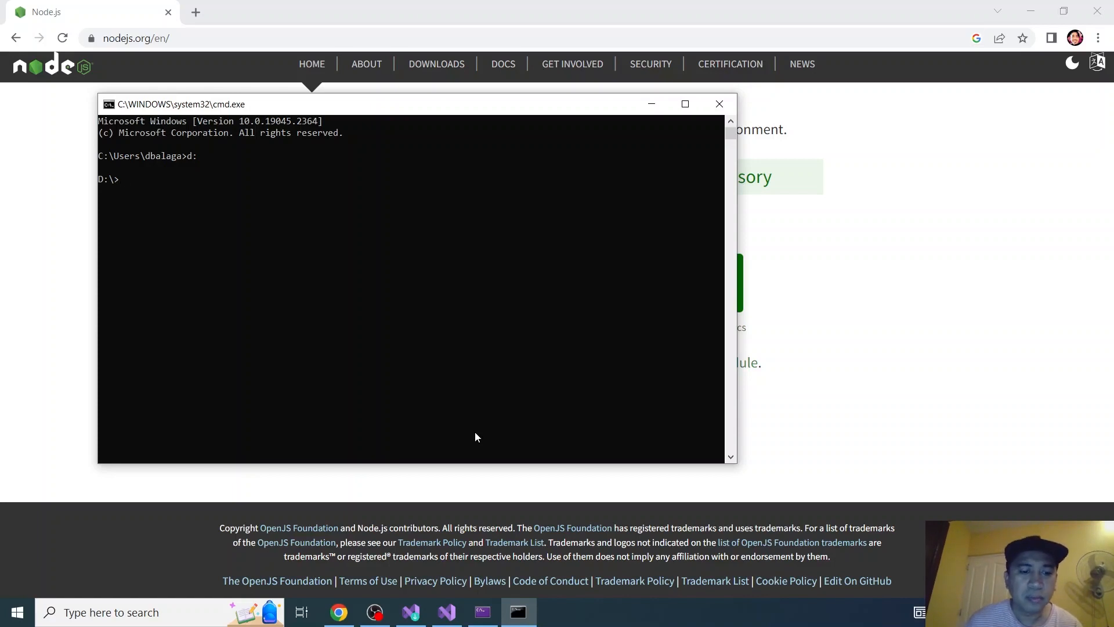
{"action": "type", "text": "md"}
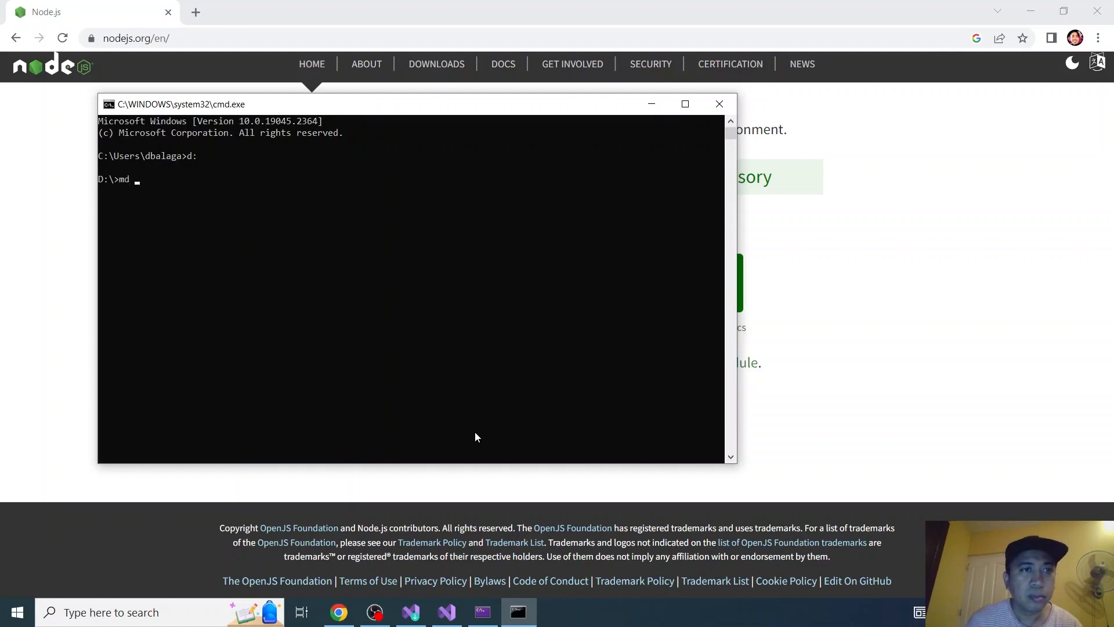
{"action": "type", "text": "reactjs"}
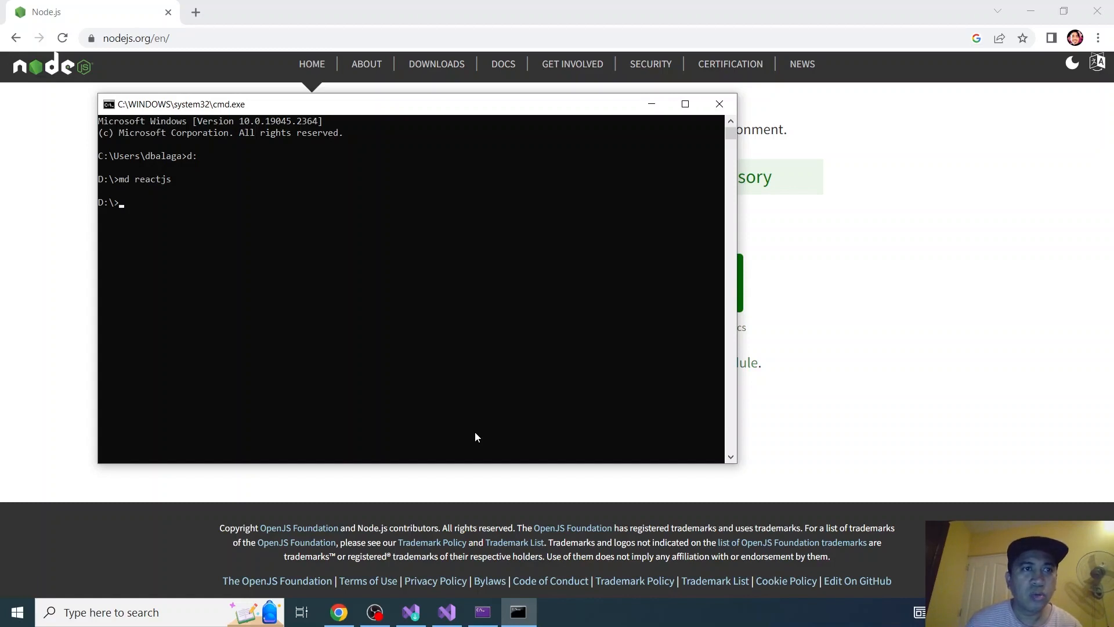
{"action": "type", "text": "cd react"}
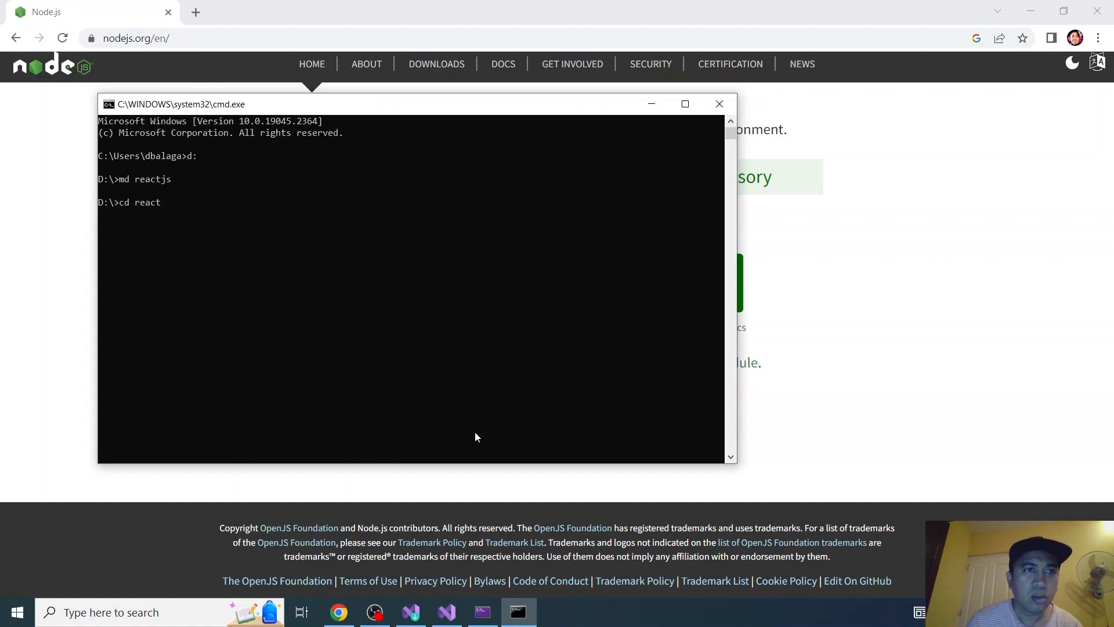
{"action": "type", "text": "js"}
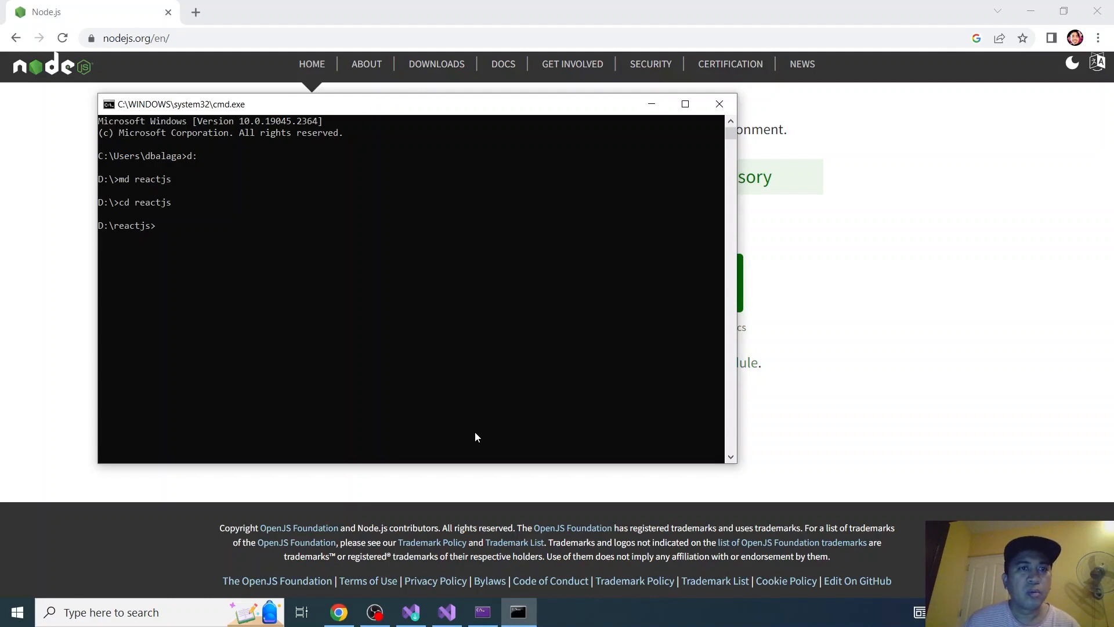
{"action": "mouse_move", "coordinate": [35, 193]}
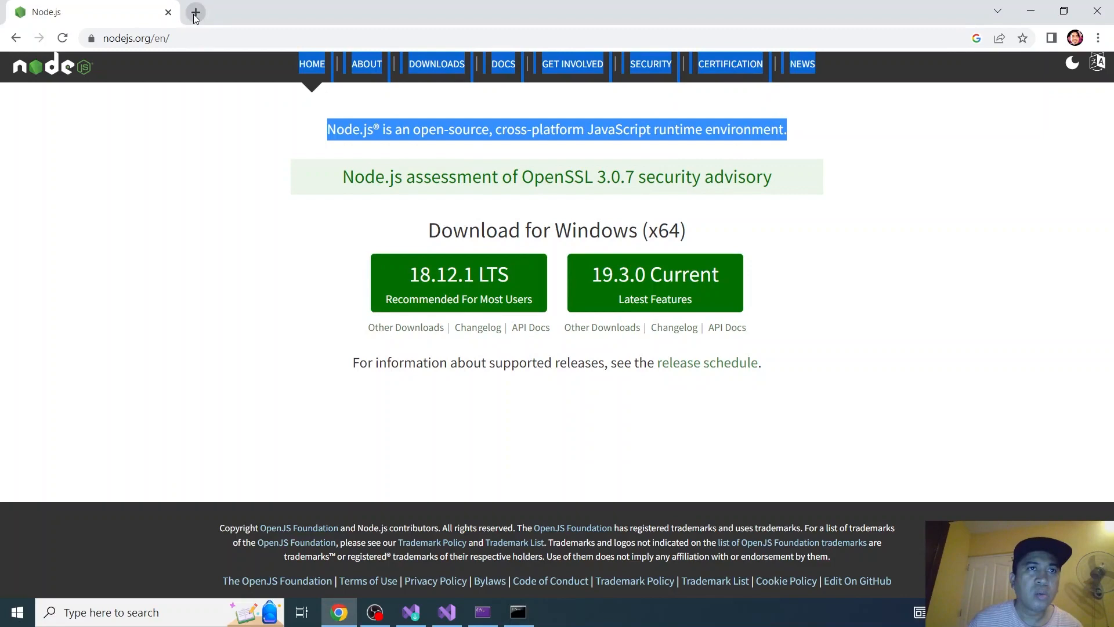
Step: Search the web for 'react js' and scroll through the results
{"action": "type", "text": "reactjs"}
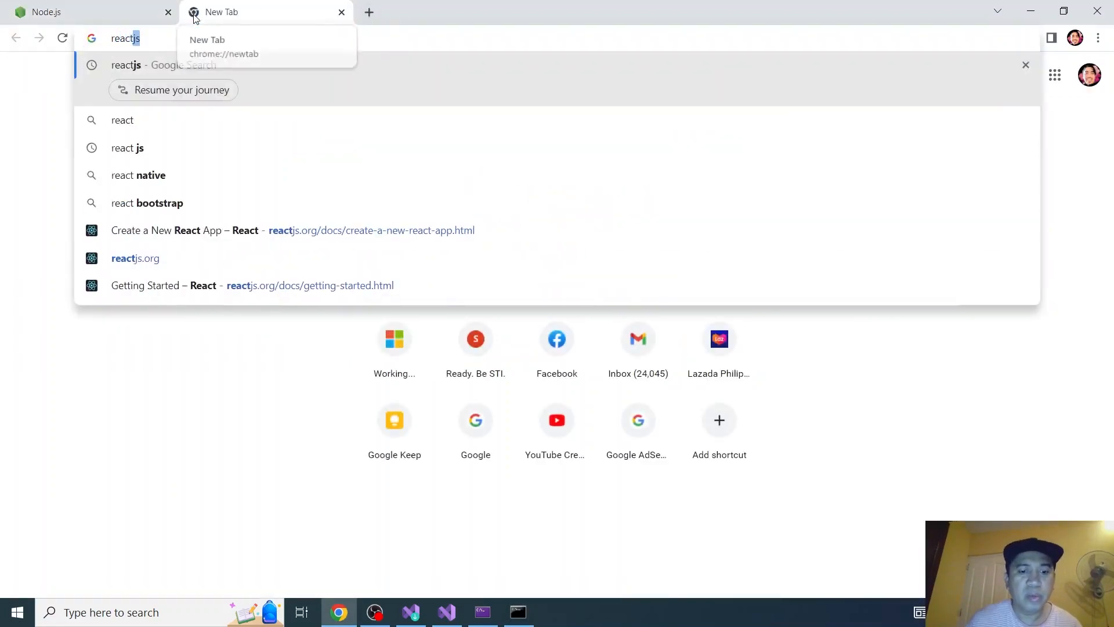
{"action": "left_click", "coordinate": [127, 148]}
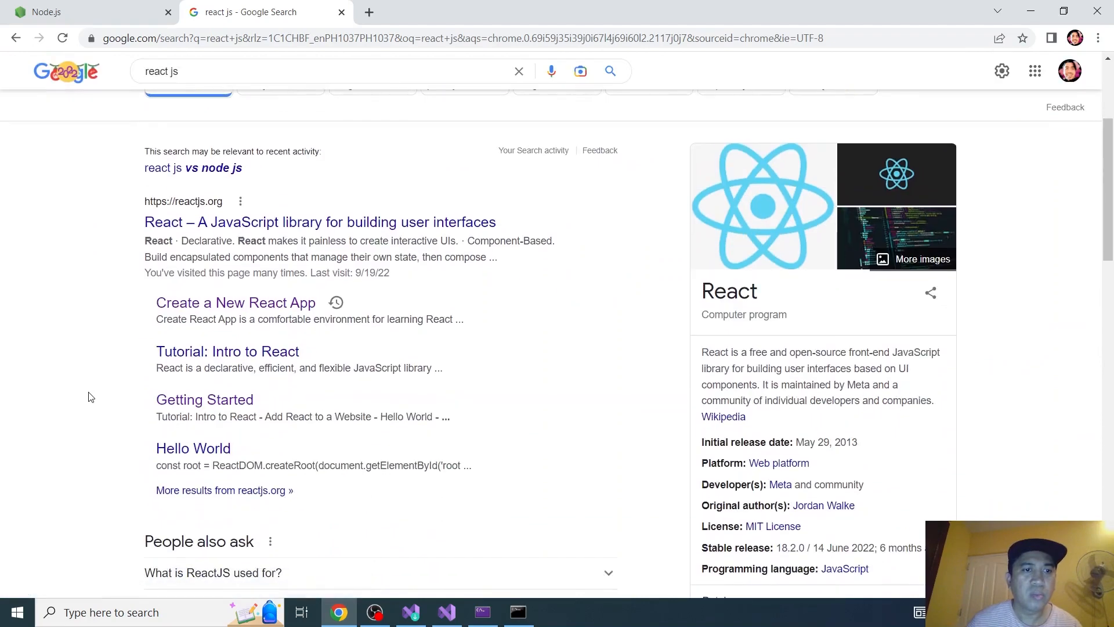
{"action": "scroll", "scroll_direction": "down", "scroll_amount": 3}
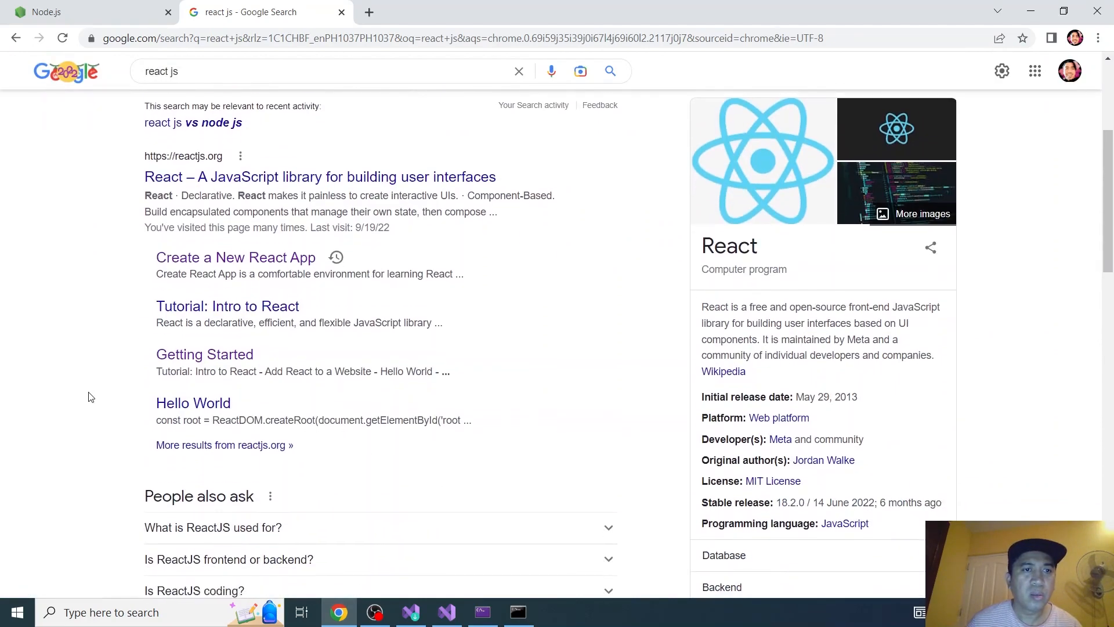
{"action": "scroll", "scroll_direction": "down", "scroll_amount": 3}
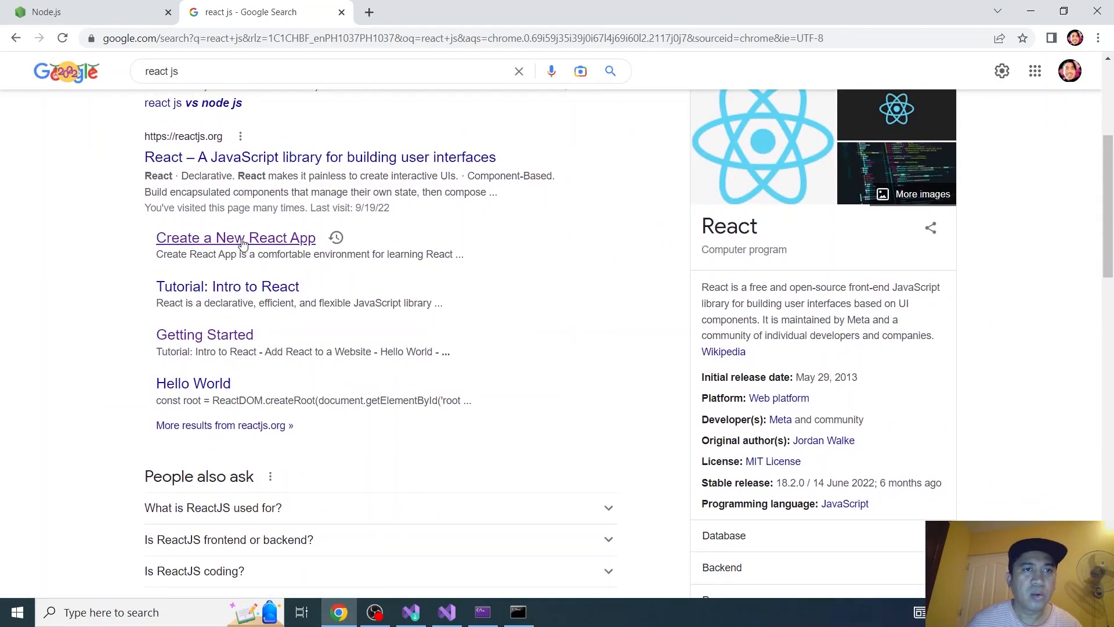
Step: Open the Create a New React App guide and select the create-react-app command
{"action": "left_click", "coordinate": [235, 237]}
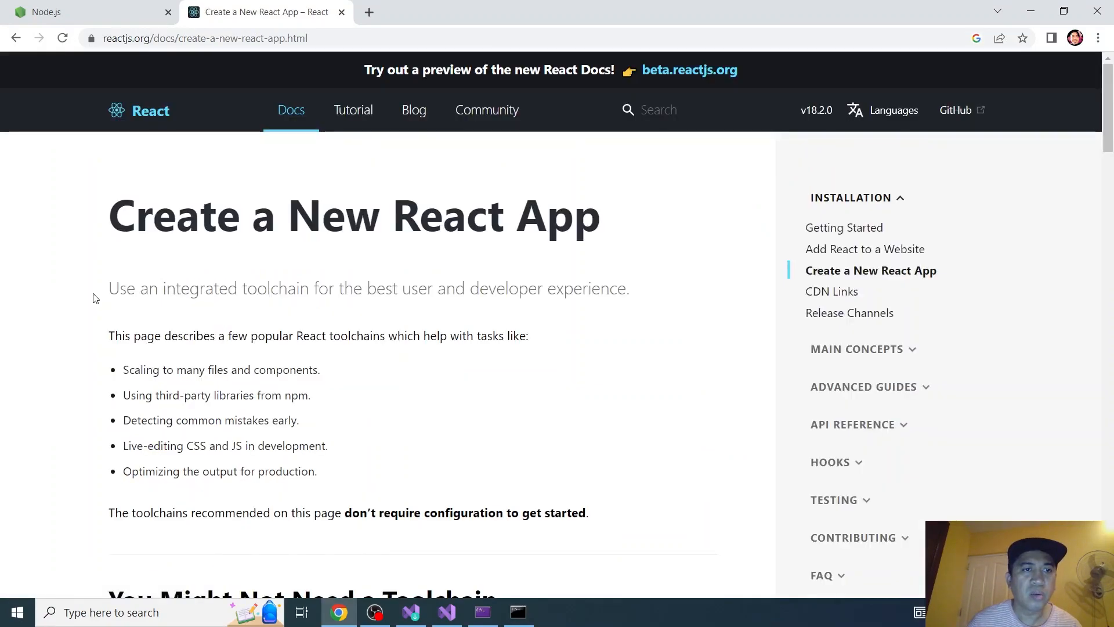
{"action": "scroll", "scroll_direction": "down", "scroll_amount": 3}
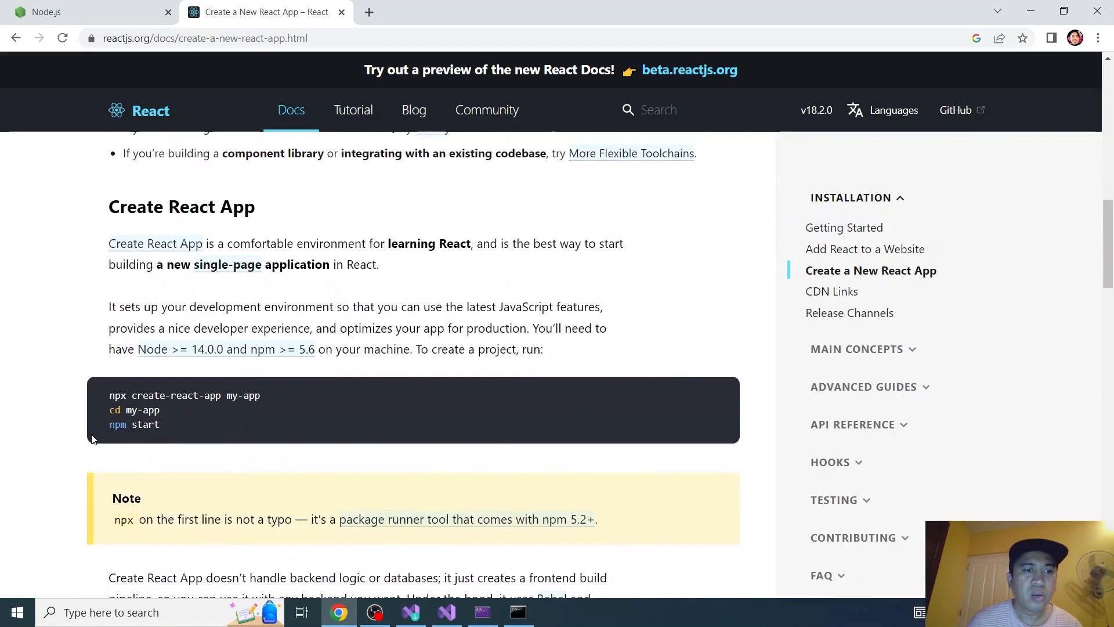
{"action": "scroll", "scroll_direction": "down", "scroll_amount": 3}
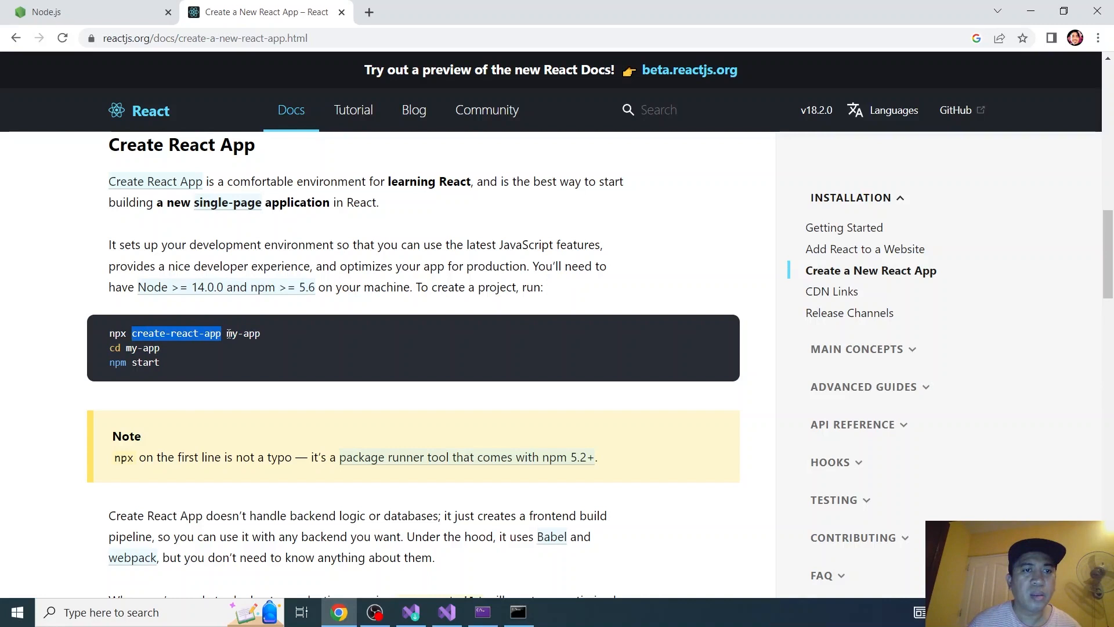
{"action": "double_click", "coordinate": [244, 333]}
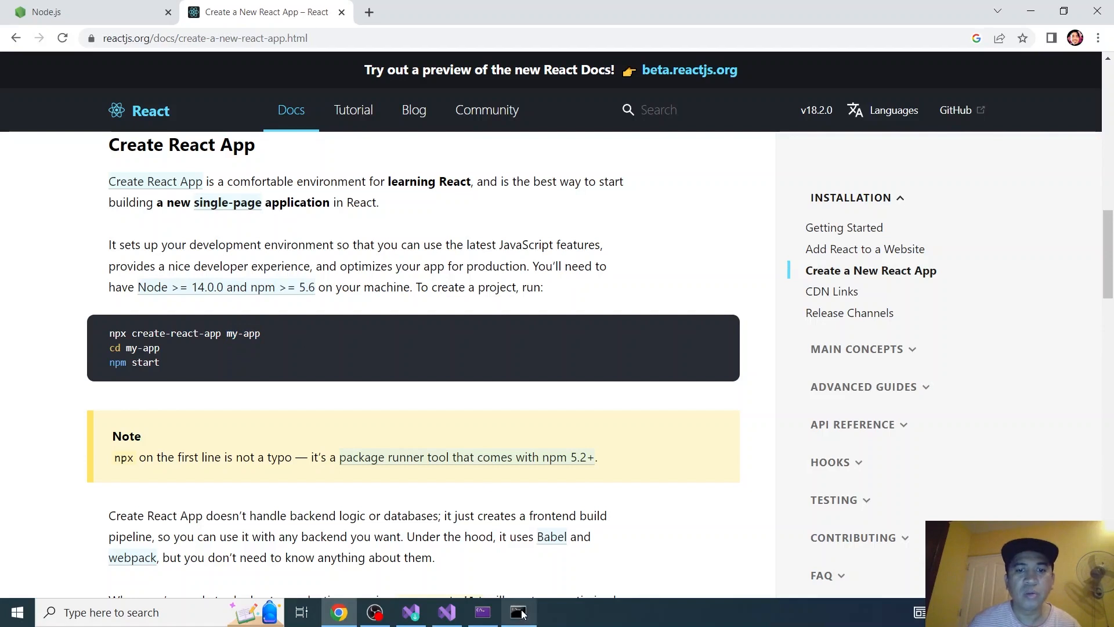
Step: Run npx create-react-app testapp, confirming the package install with y
{"action": "left_click", "coordinate": [517, 612]}
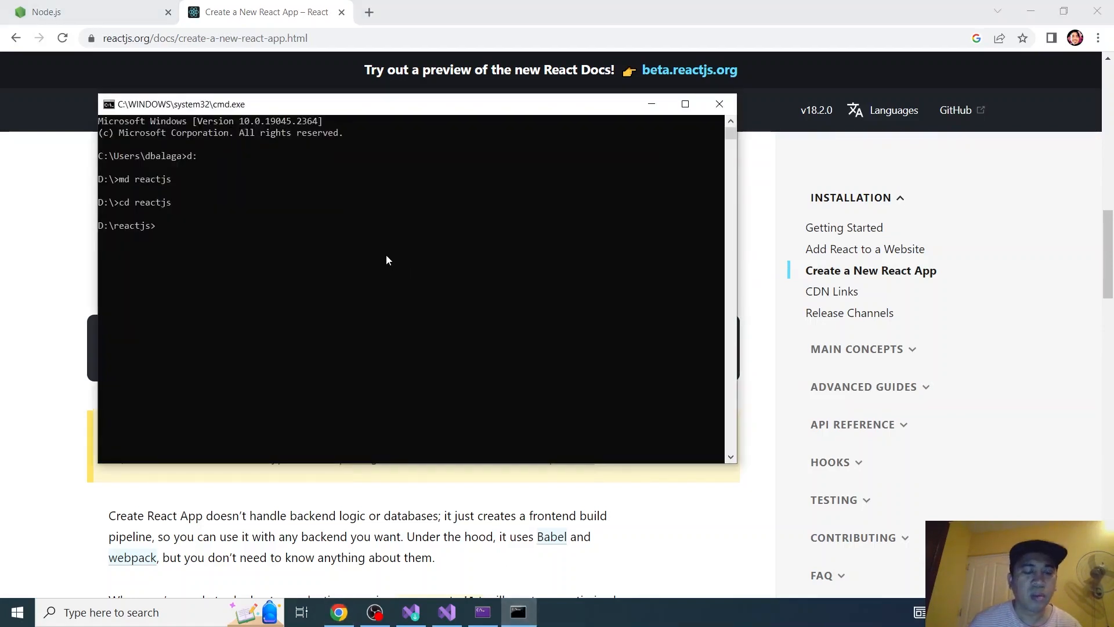
{"action": "type", "text": "npx"}
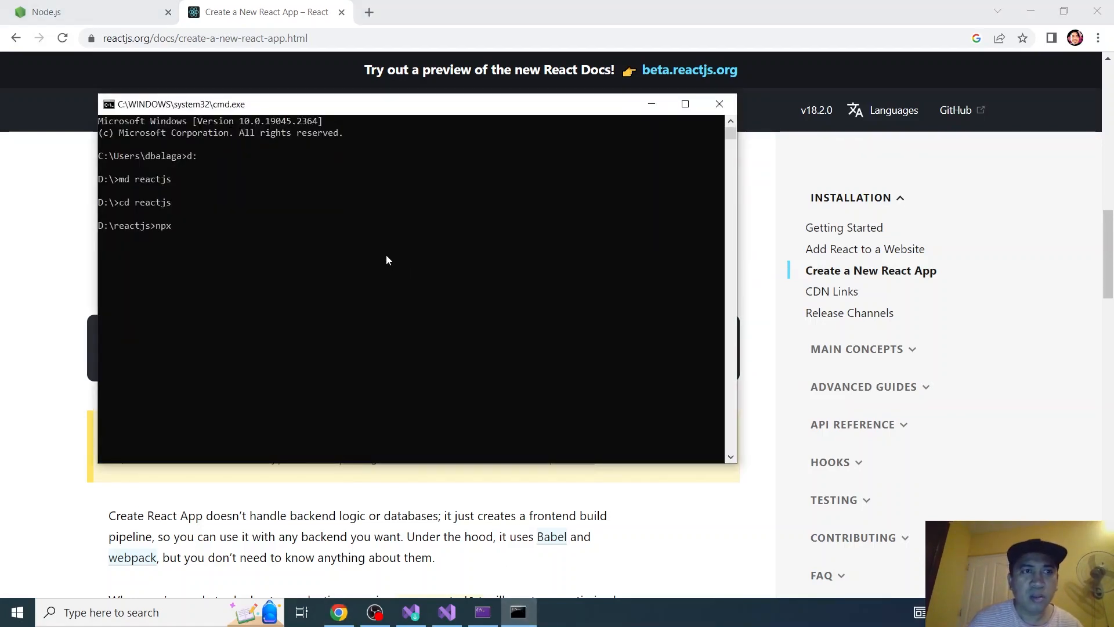
{"action": "type", "text": "create"}
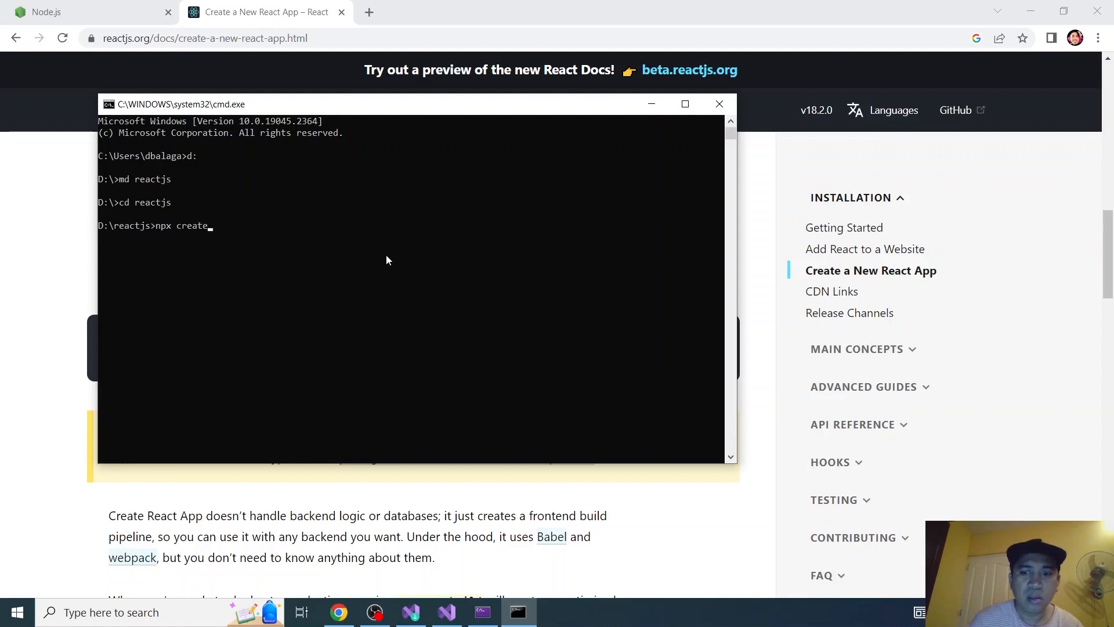
{"action": "type", "text": "-react-"}
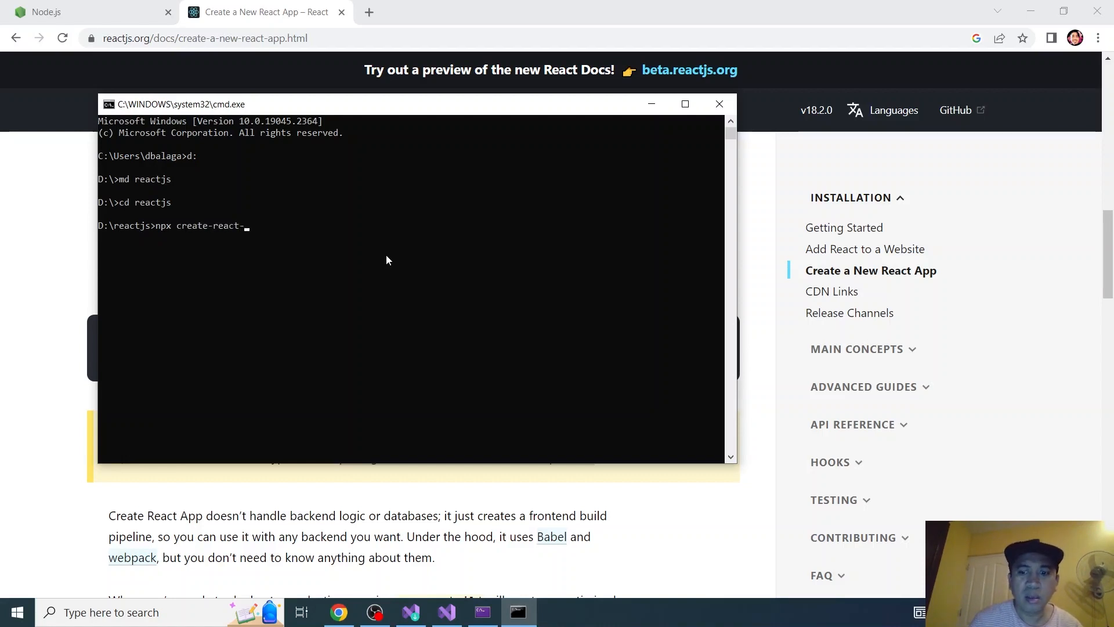
{"action": "type", "text": "app"}
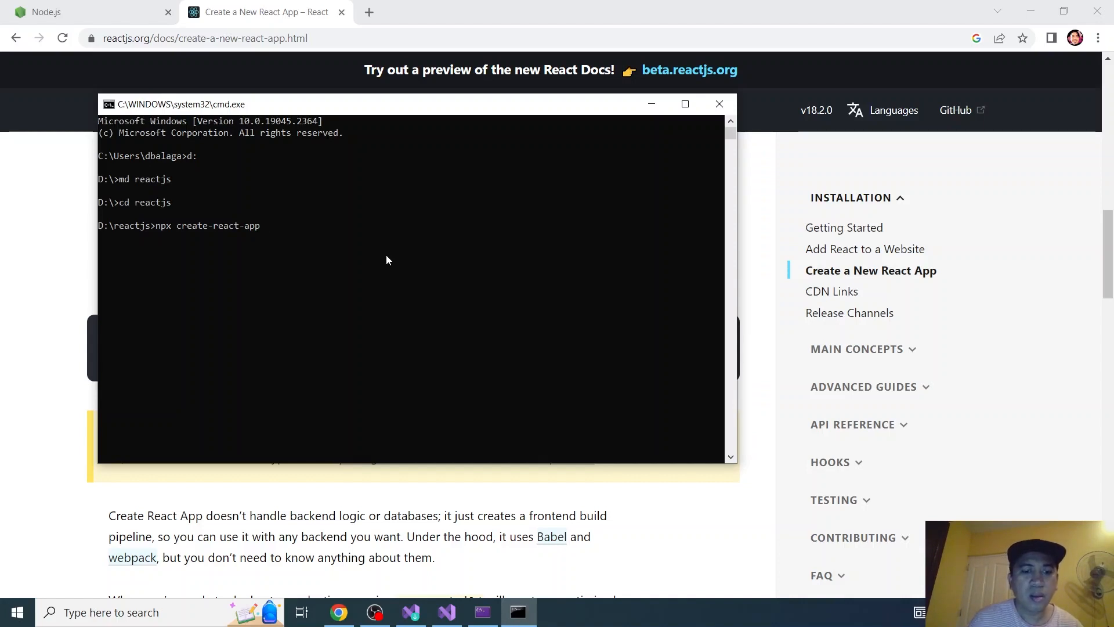
{"action": "type", "text": "testapp"}
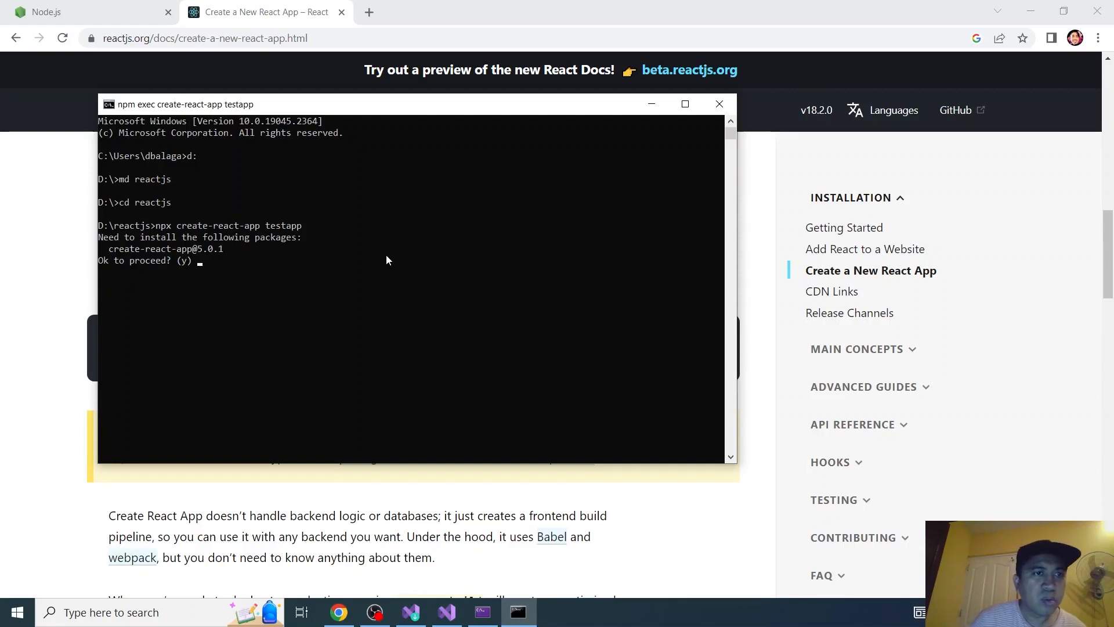
{"action": "type", "text": "y"}
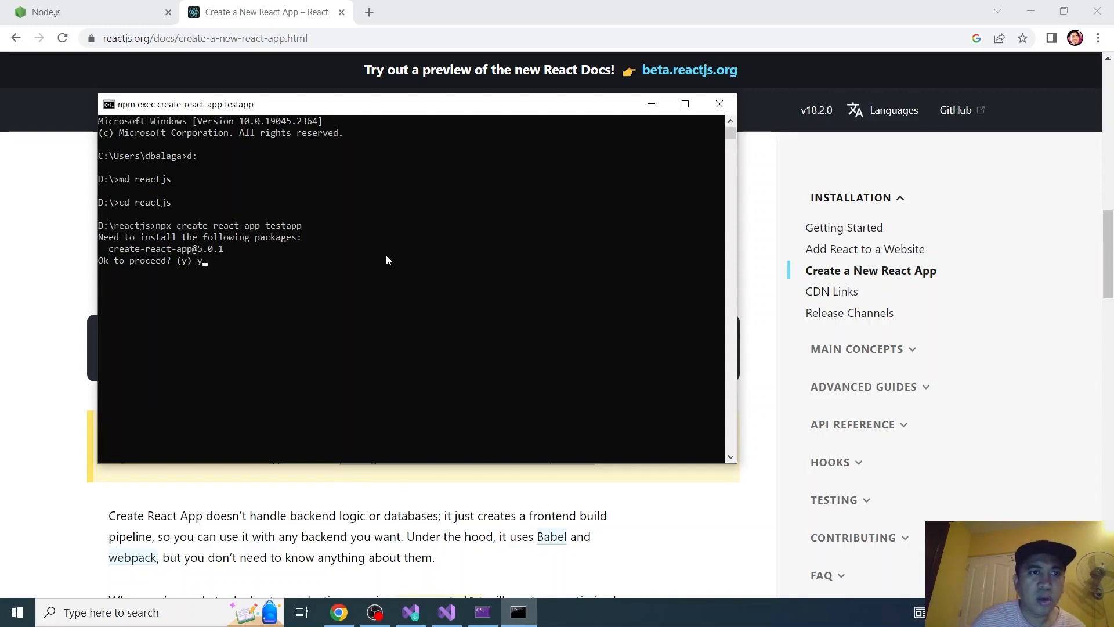
{"action": "key", "text": "enter"}
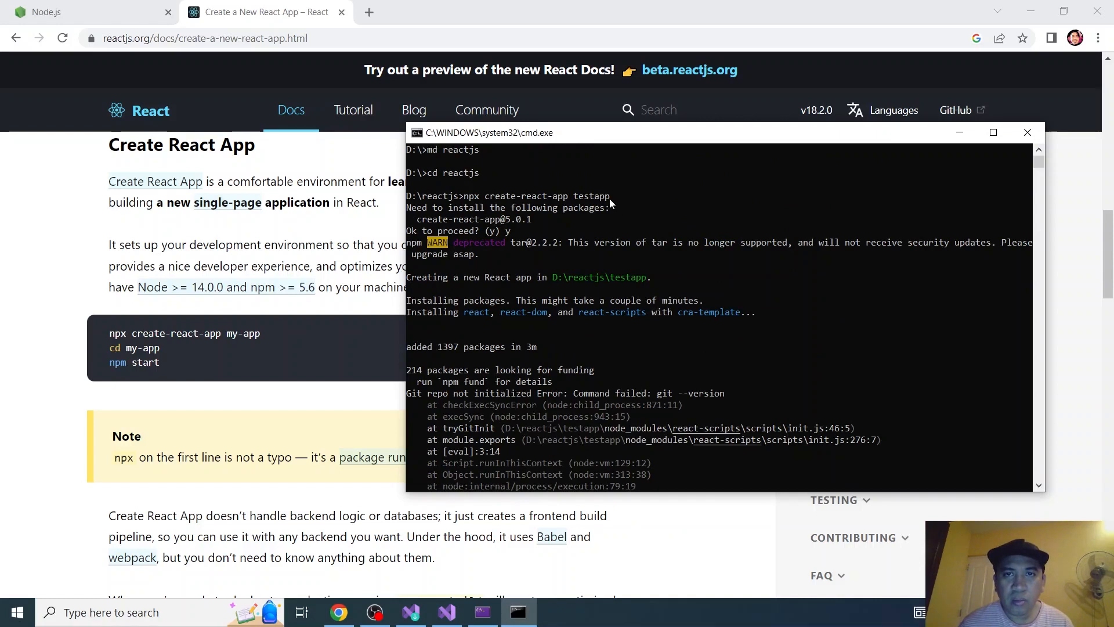
{"action": "double_click", "coordinate": [589, 196]}
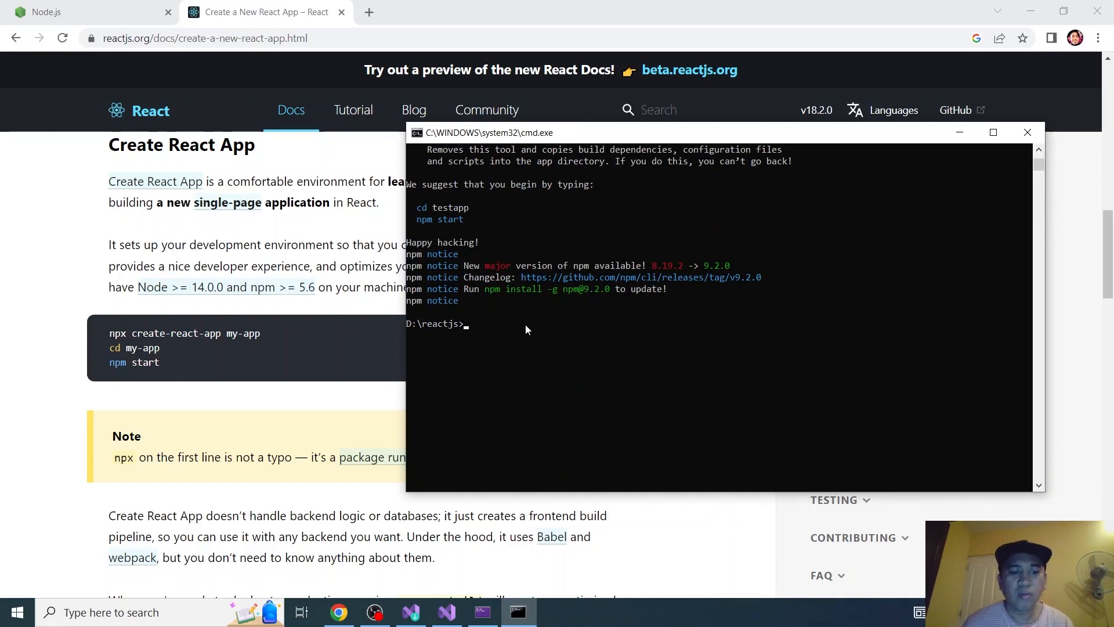
Step: Change into the testapp folder with cd testapp
{"action": "type", "text": "cd"}
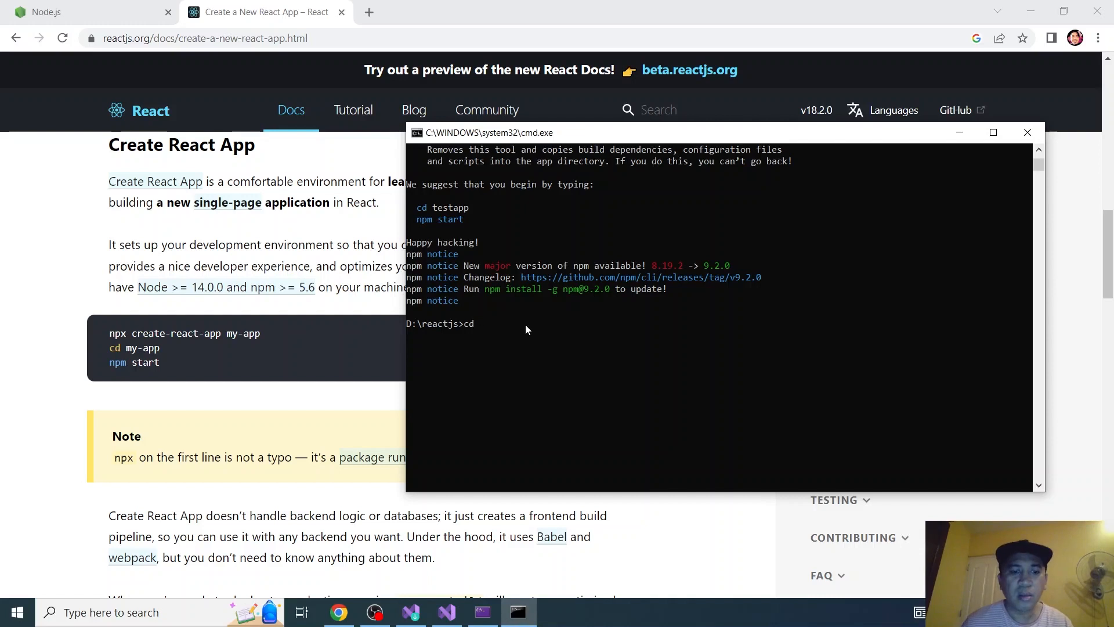
{"action": "type", "text": "testapp"}
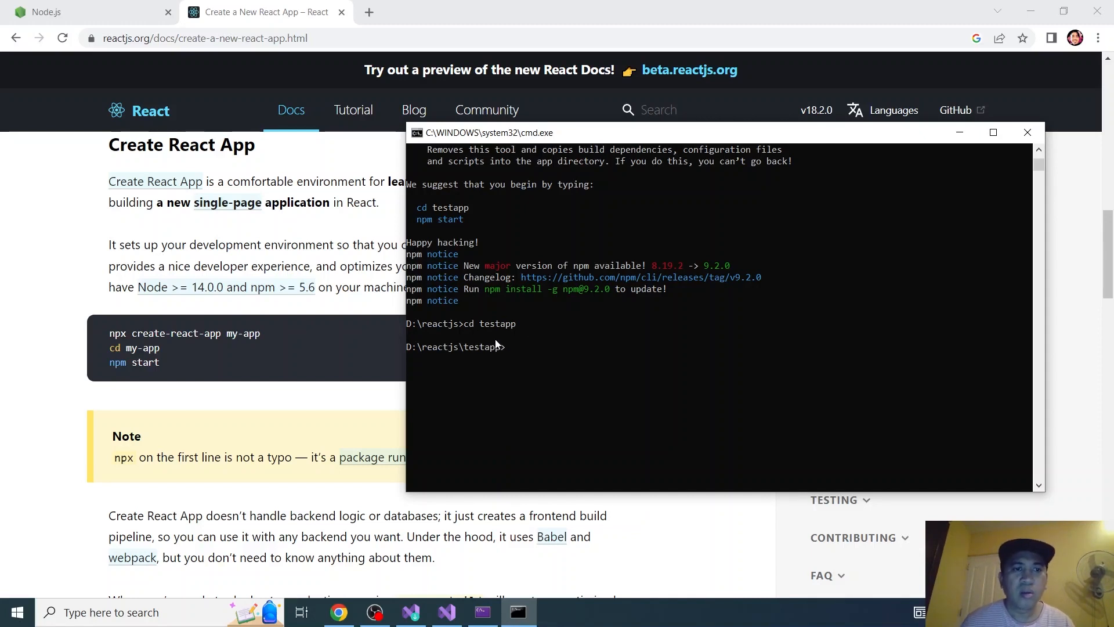
{"action": "left_click", "coordinate": [517, 347]}
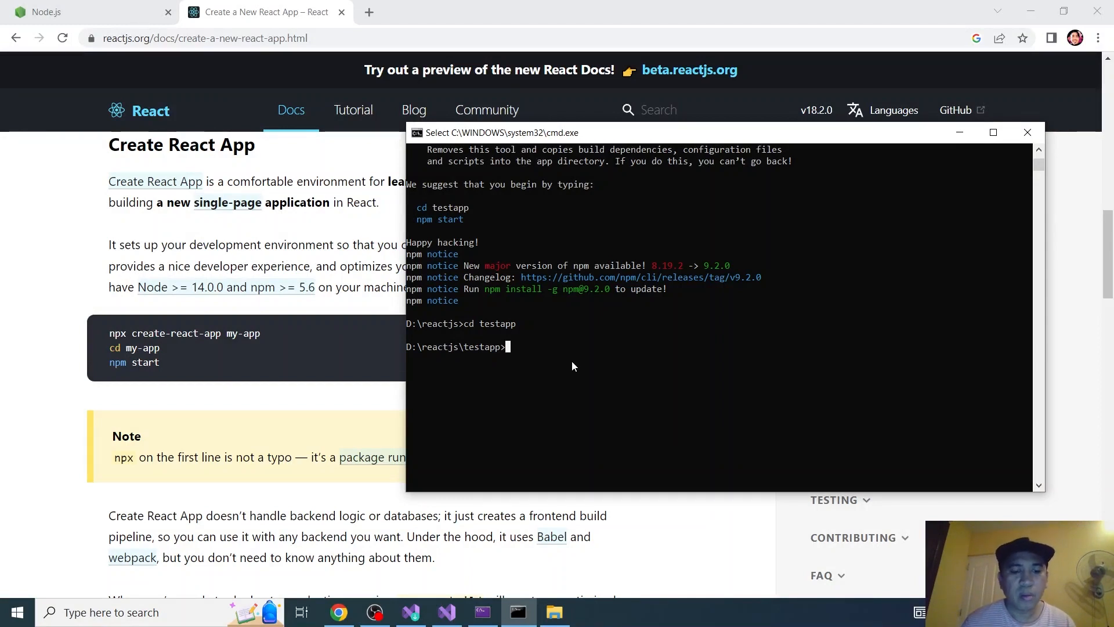
Step: Run npm start, view the app at localhost:3000, then close that tab
{"action": "type", "text": "n"}
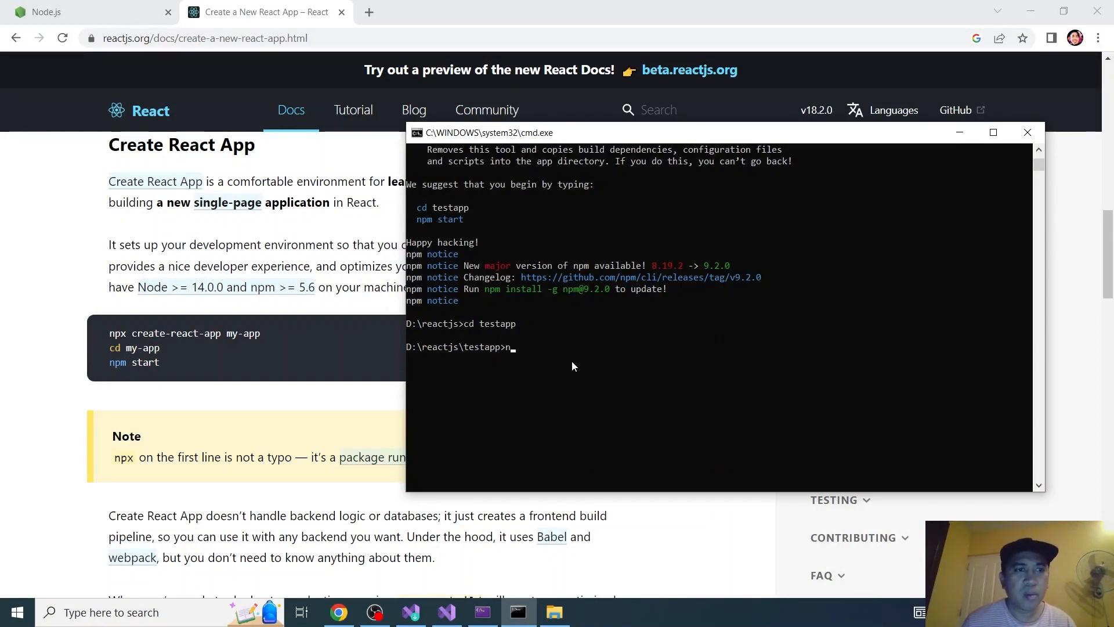
{"action": "type", "text": "pm star"}
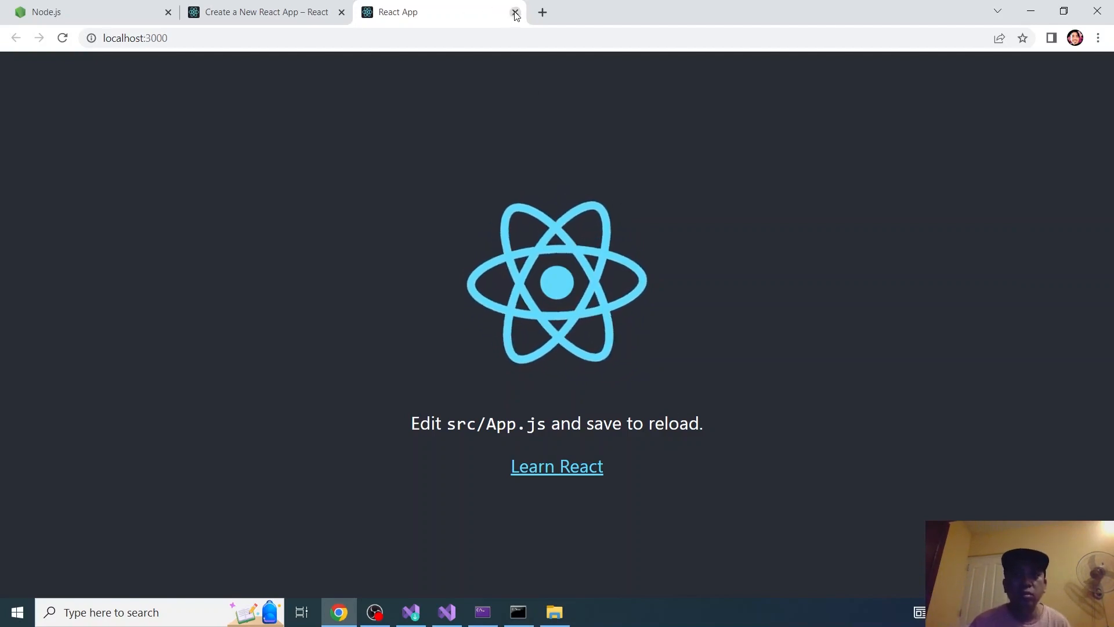
{"action": "left_click", "coordinate": [515, 13]}
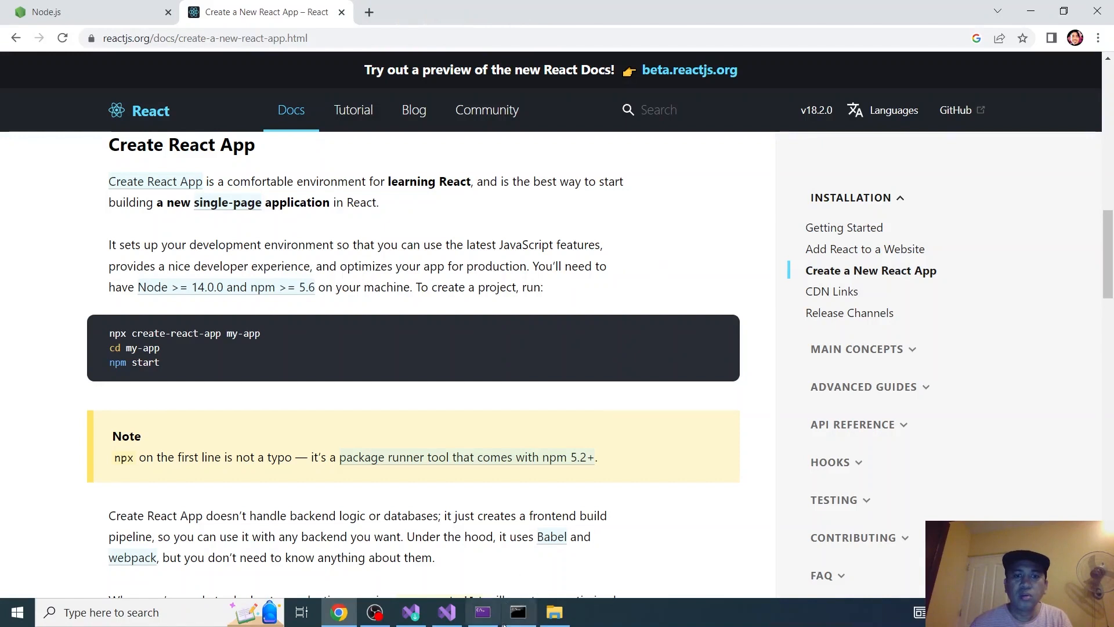
Step: Stop the testapp development server with Ctrl+C and confirm terminating the batch job
{"action": "left_click", "coordinate": [517, 612]}
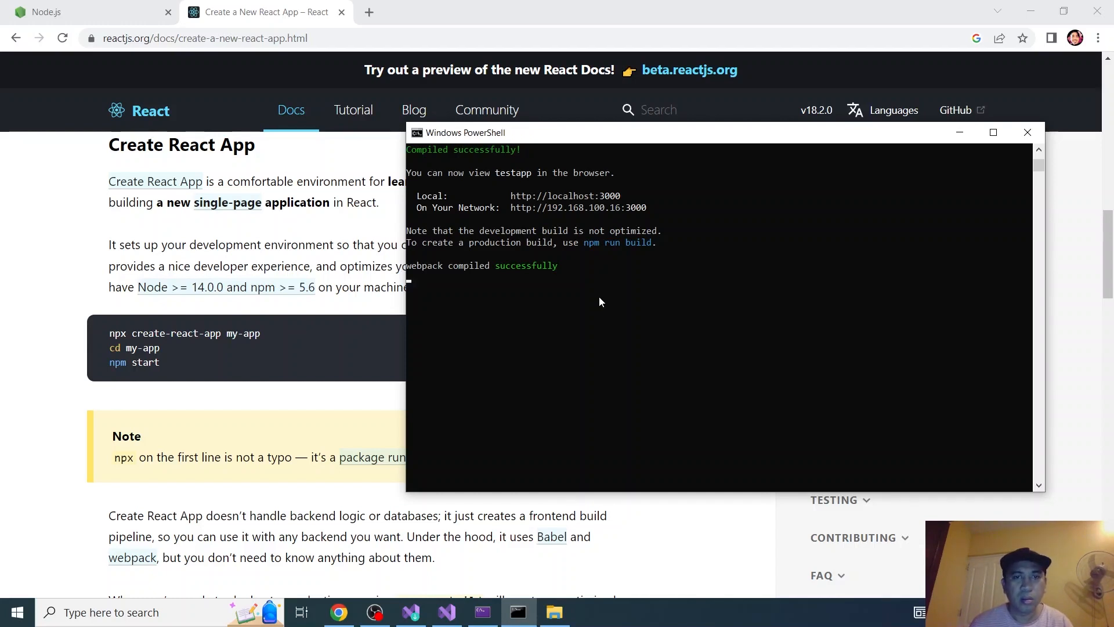
{"action": "key", "text": "ctrl+c"}
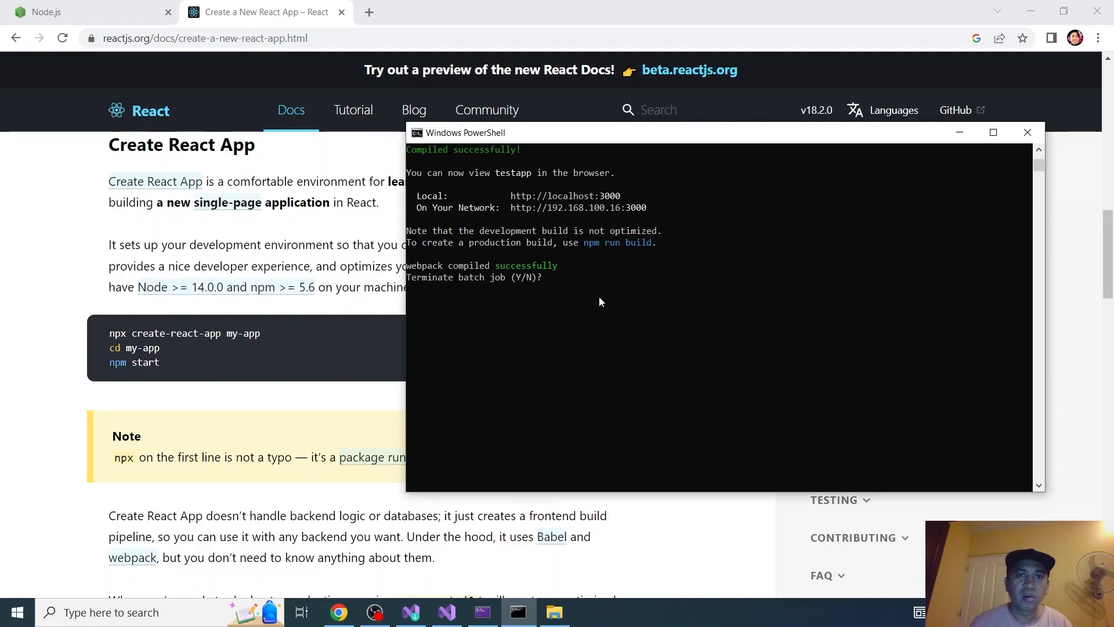
{"action": "type", "text": "y"}
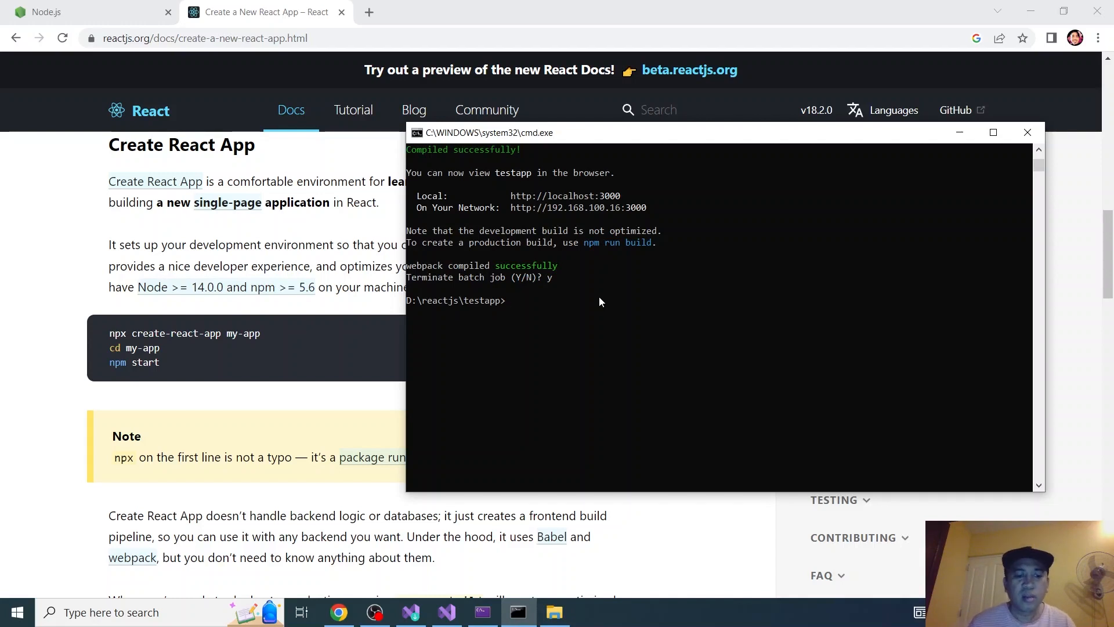
Step: Run 'code .' to open testapp in VS Code and trust its authors
{"action": "type", "text": "code"}
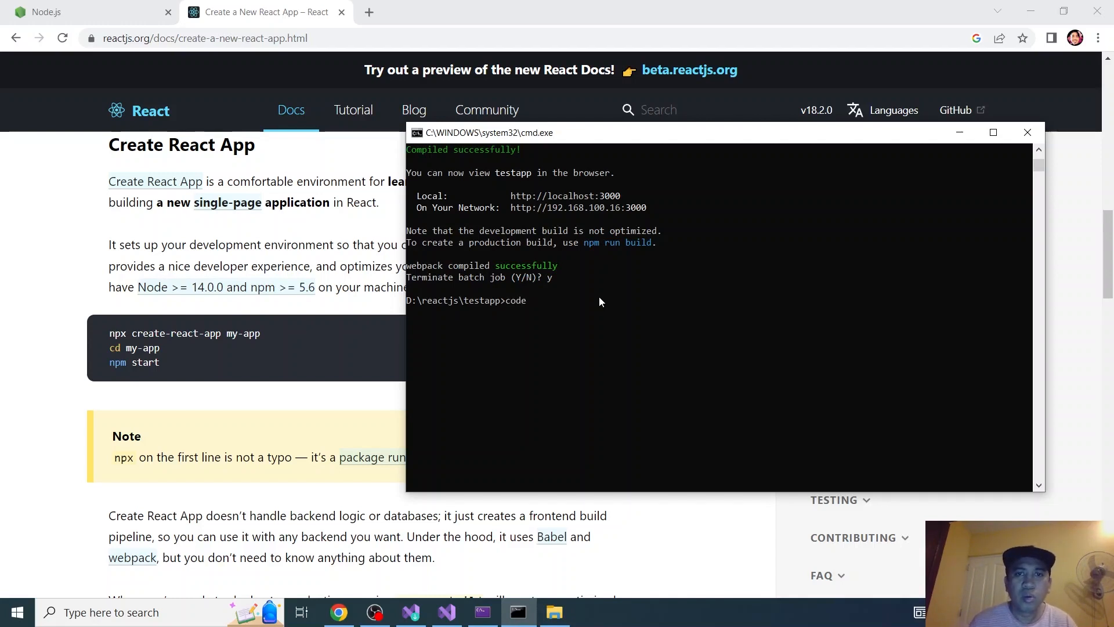
{"action": "type", "text": "."}
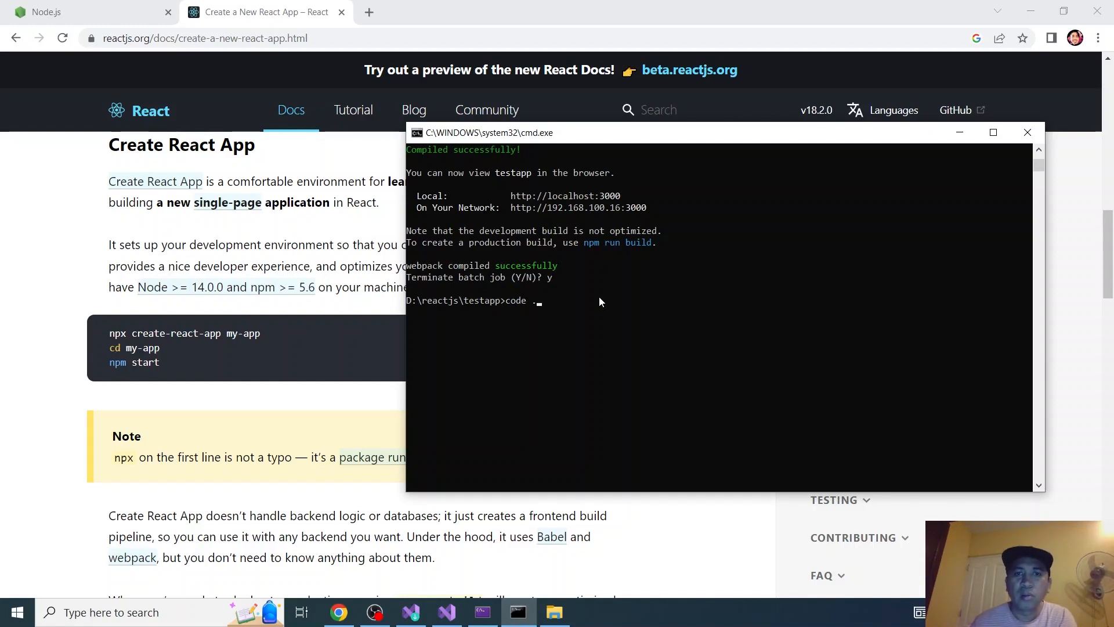
{"action": "key", "text": "enter"}
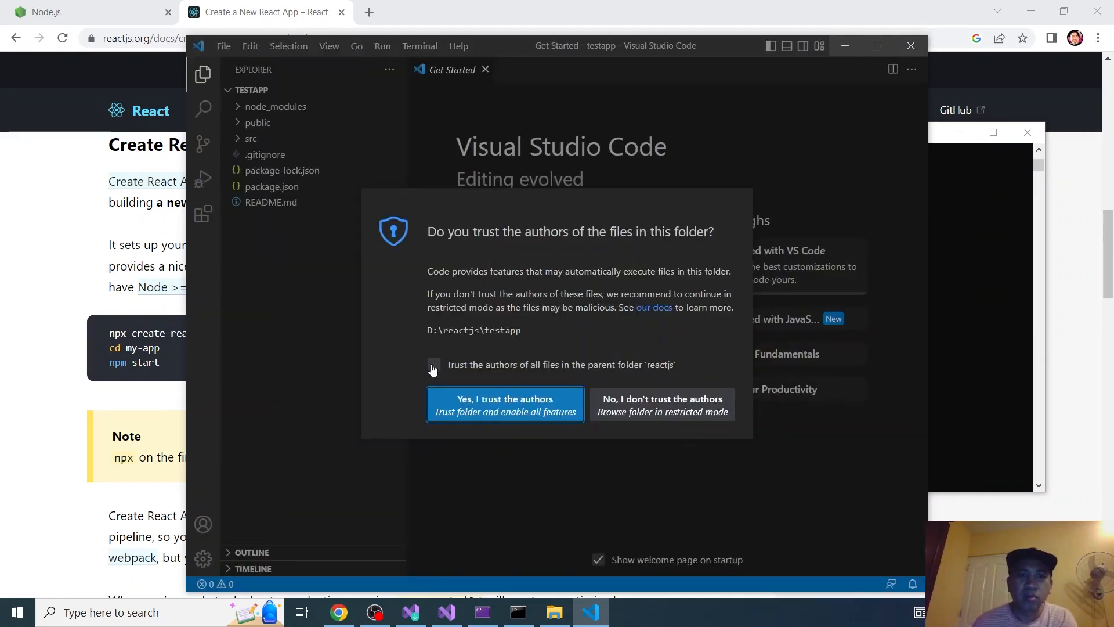
{"action": "left_click", "coordinate": [504, 404]}
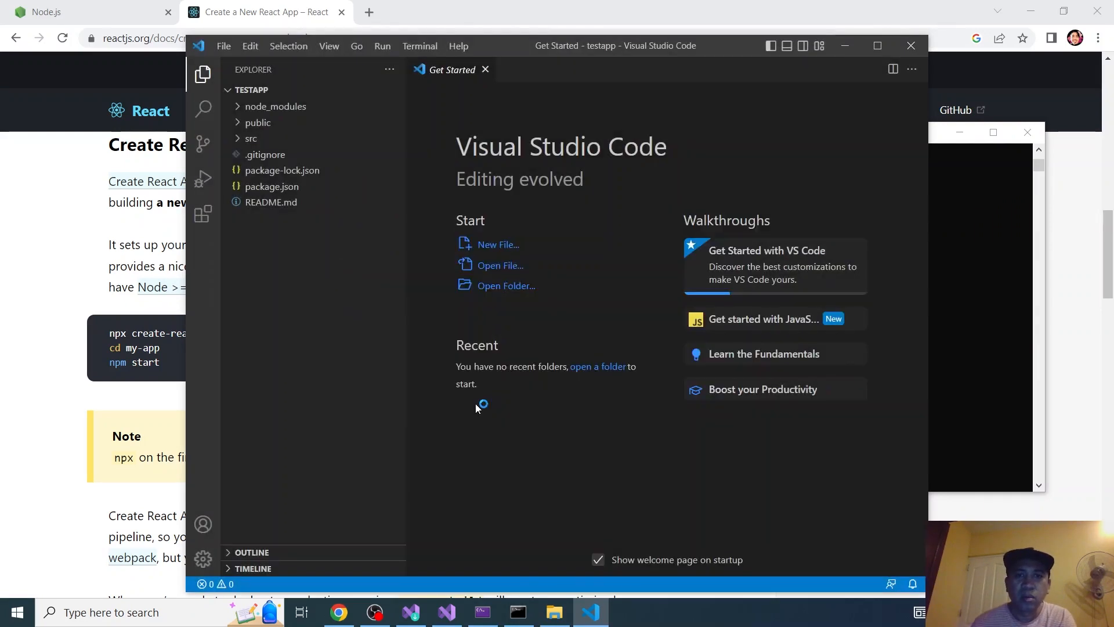